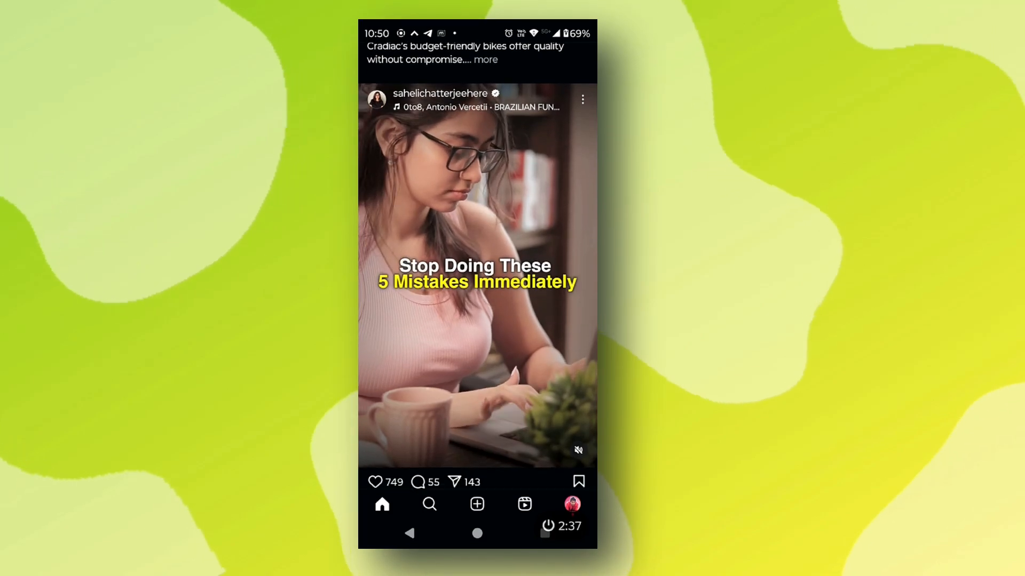
# Step: Comment 'Freelance' on the freelancing reel post
pyautogui.click(419, 481)
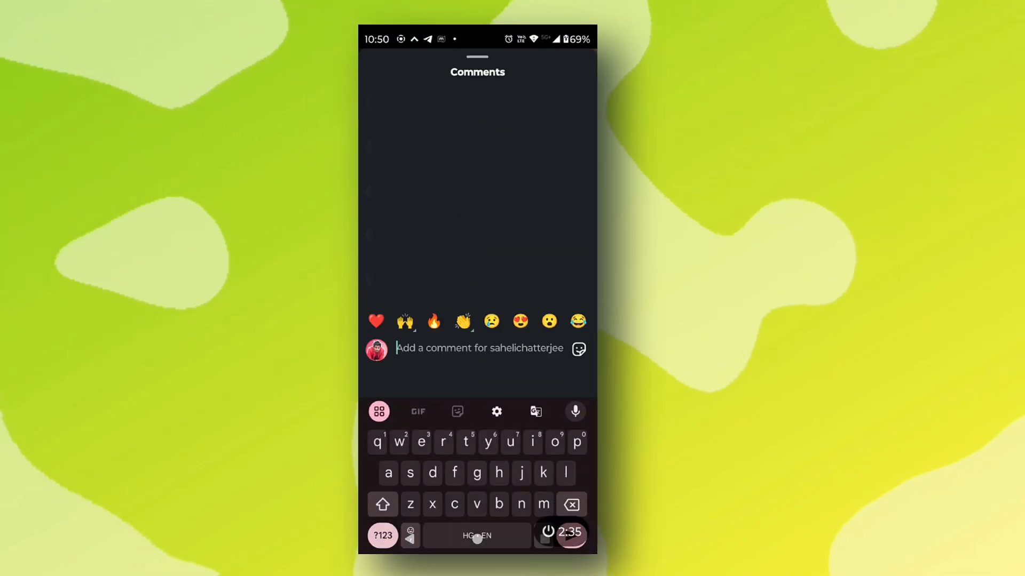
pyautogui.write('F')
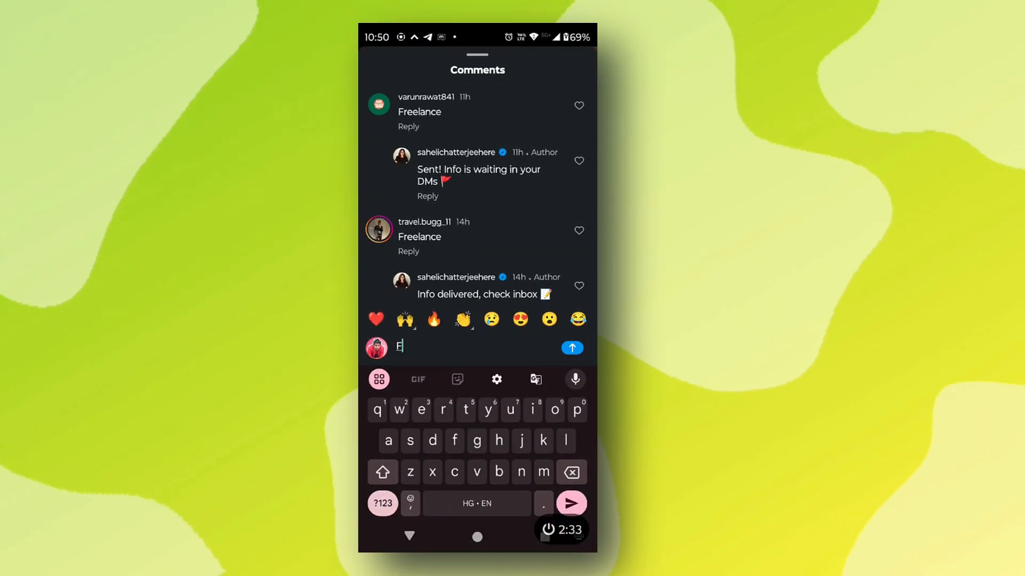
pyautogui.write('reelanc')
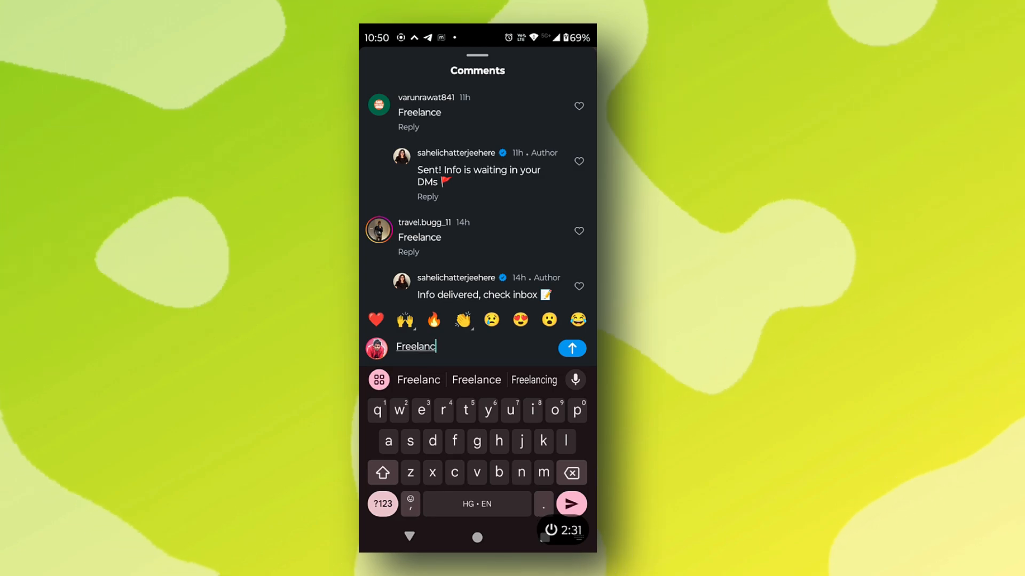
pyautogui.click(571, 348)
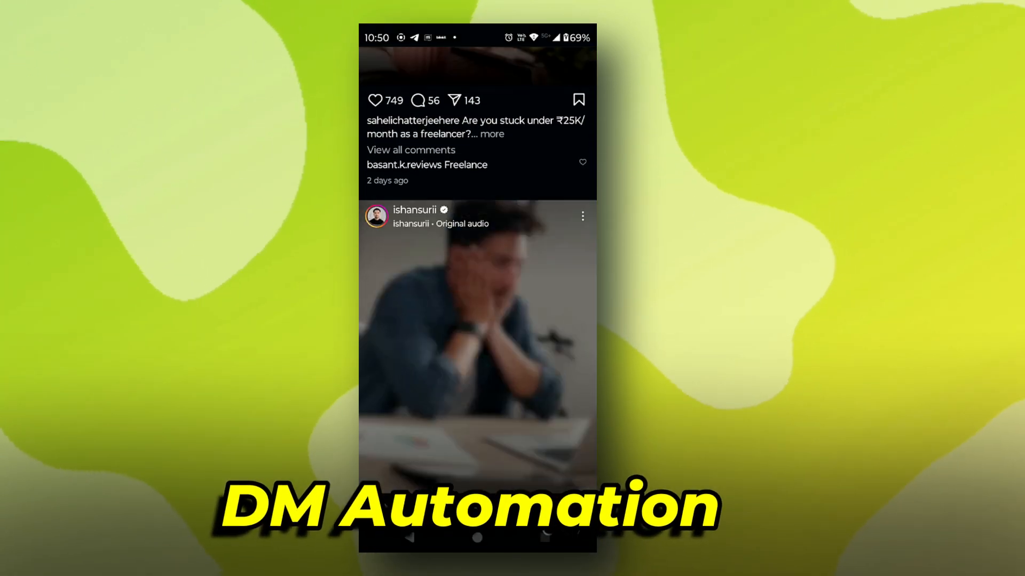
# Step: View the automated DM reply that the comment triggered
pyautogui.scroll(-3)
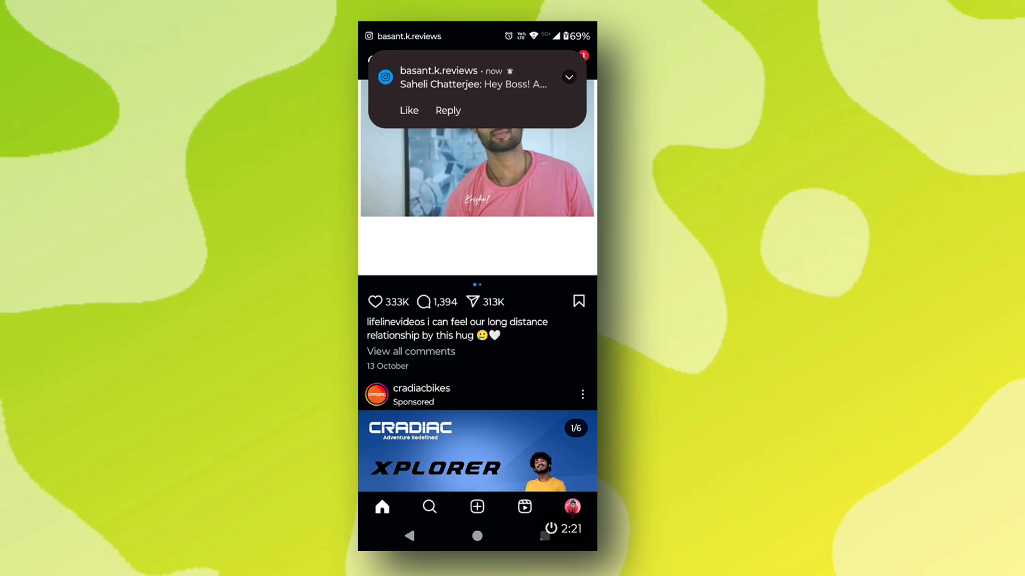
pyautogui.click(473, 83)
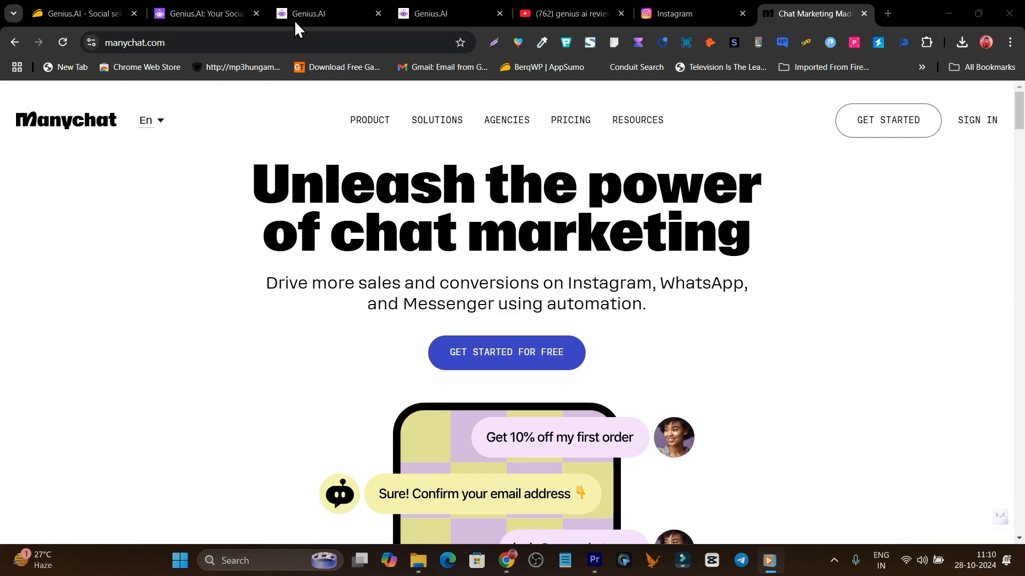
# Step: Bring up Manychat's pricing page and the YouTube results for 'genius ai review'
pyautogui.click(307, 13)
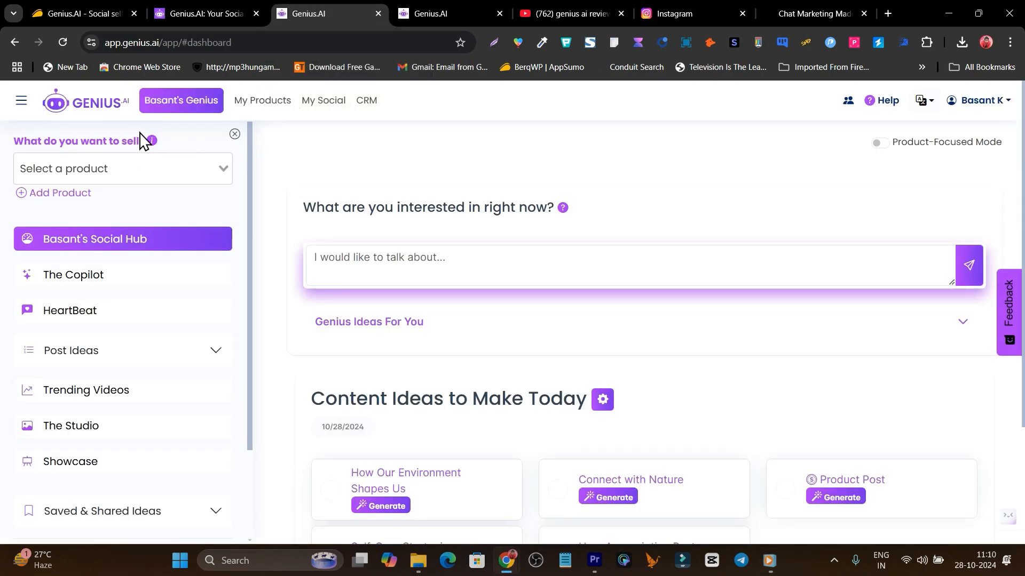
pyautogui.click(813, 13)
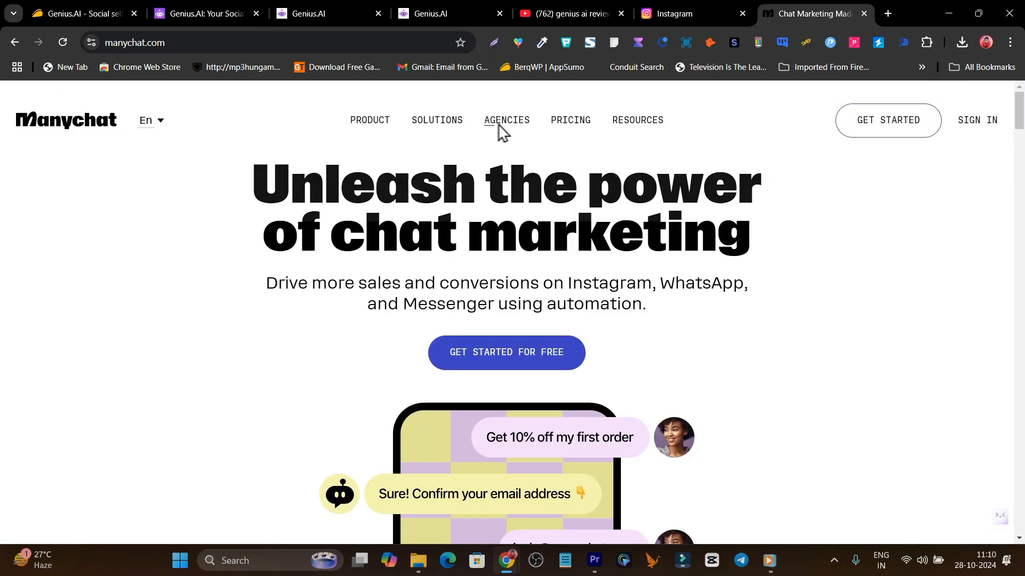
pyautogui.moveTo(569, 121)
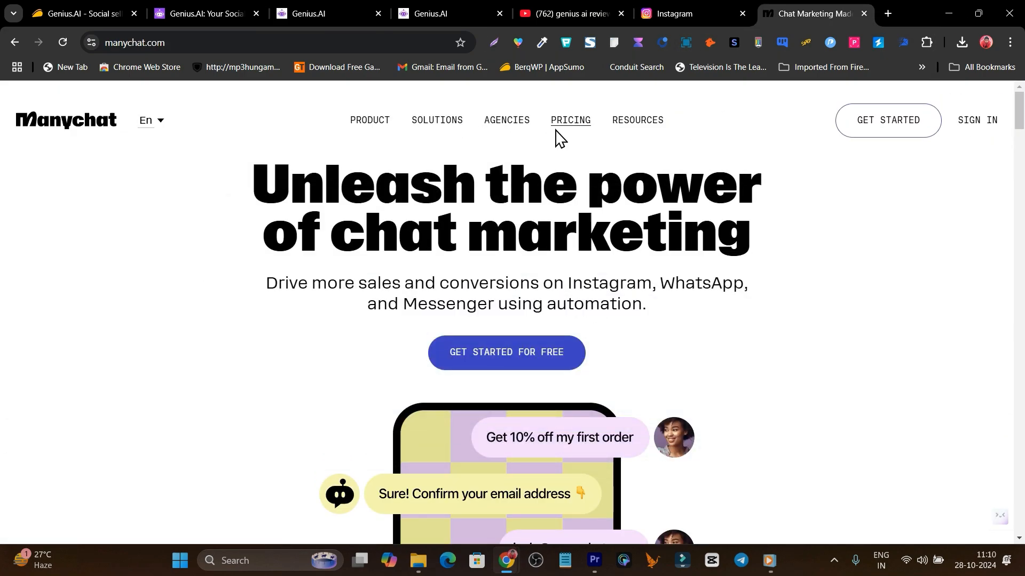
pyautogui.moveTo(602, 127)
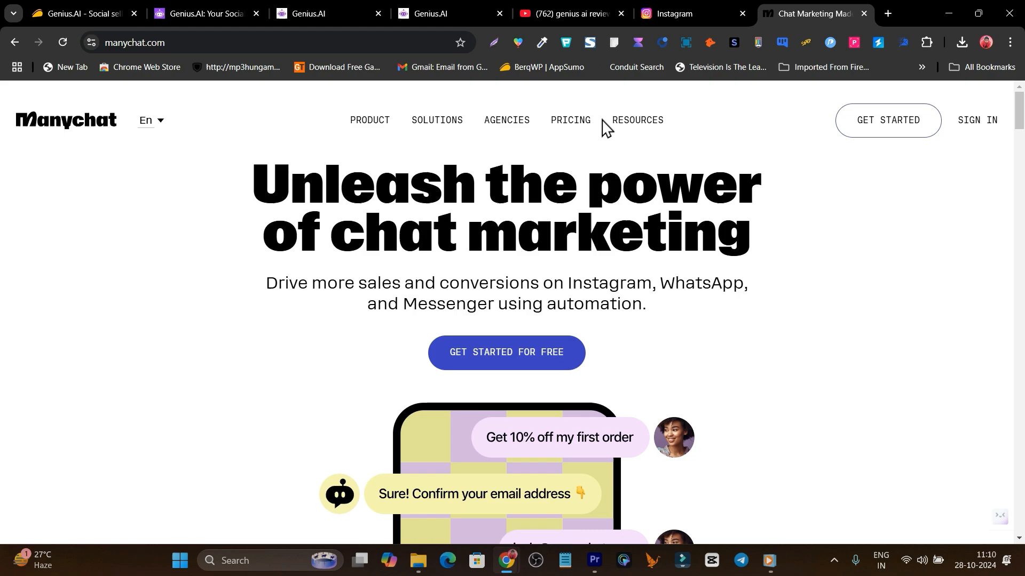
pyautogui.click(71, 12)
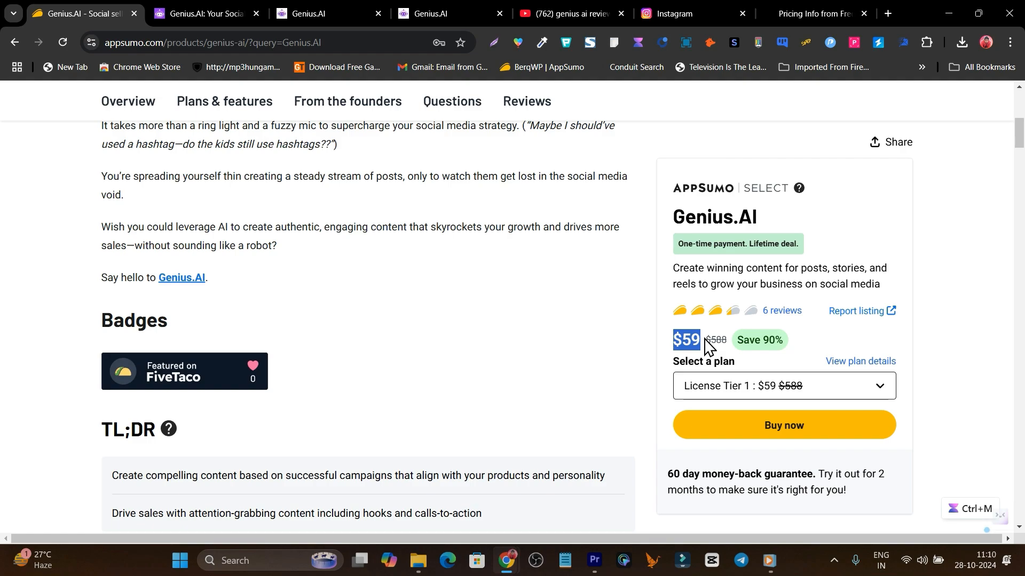
pyautogui.click(563, 13)
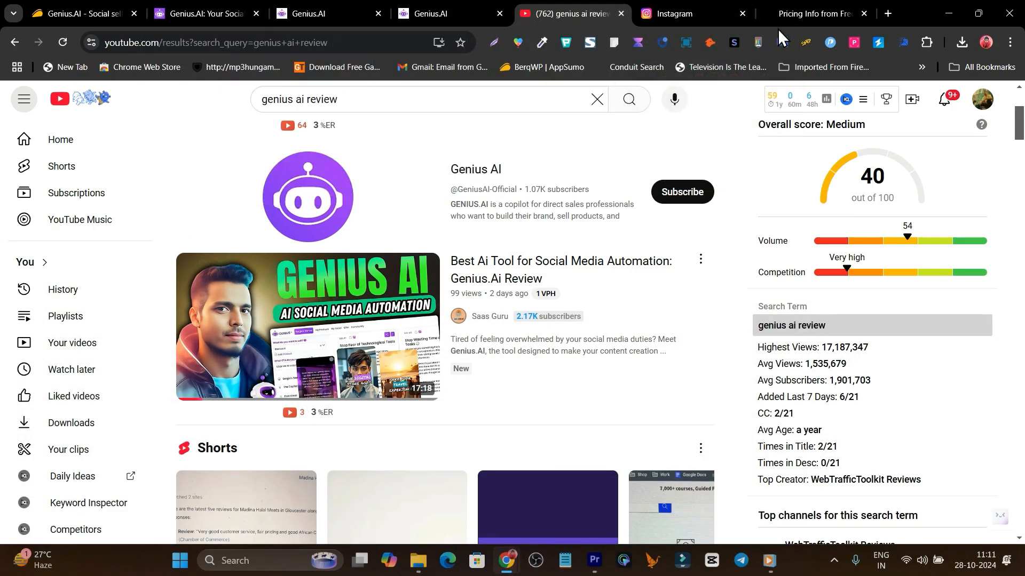
# Step: Review Manychat's Free $0, Pro $15/mo and Custom plans, then move to the AppSumo deal
pyautogui.click(808, 12)
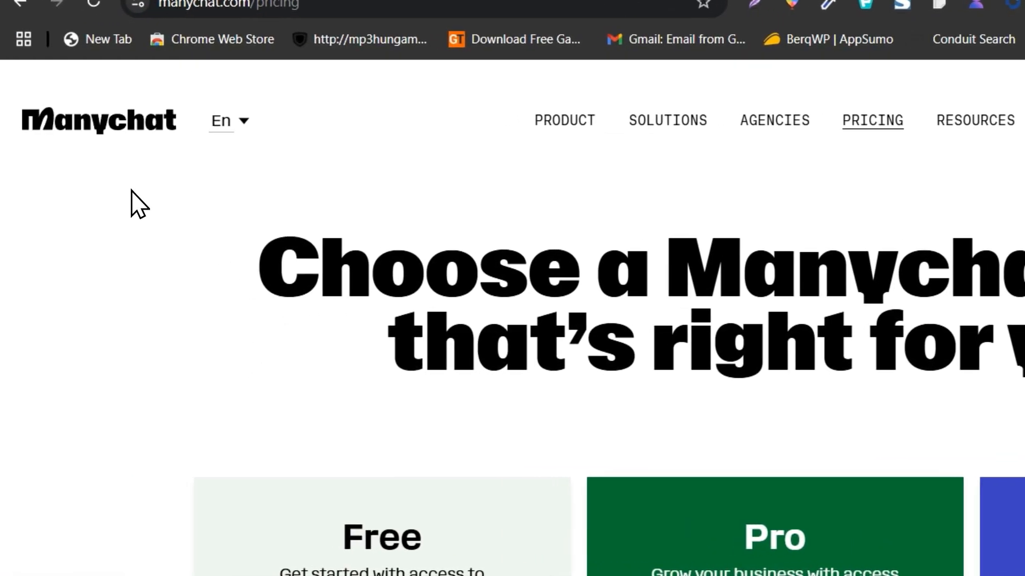
pyautogui.scroll(-3)
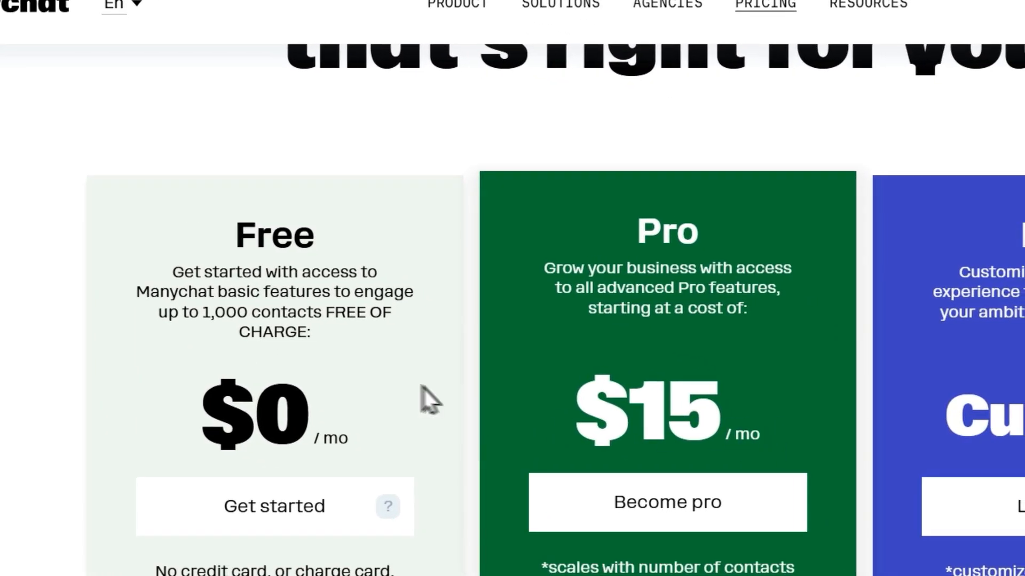
pyautogui.scroll(-3)
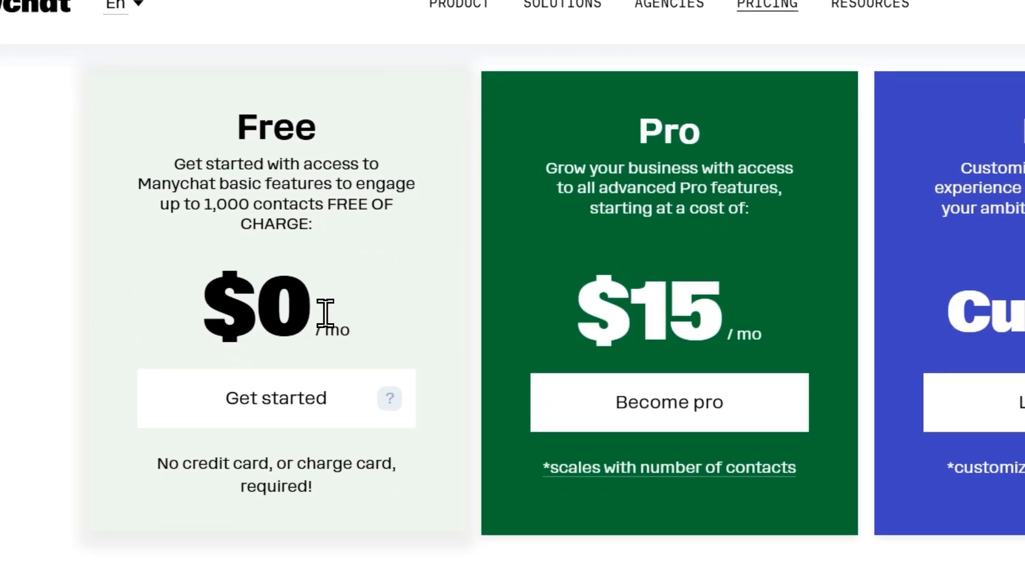
pyautogui.scroll(-3)
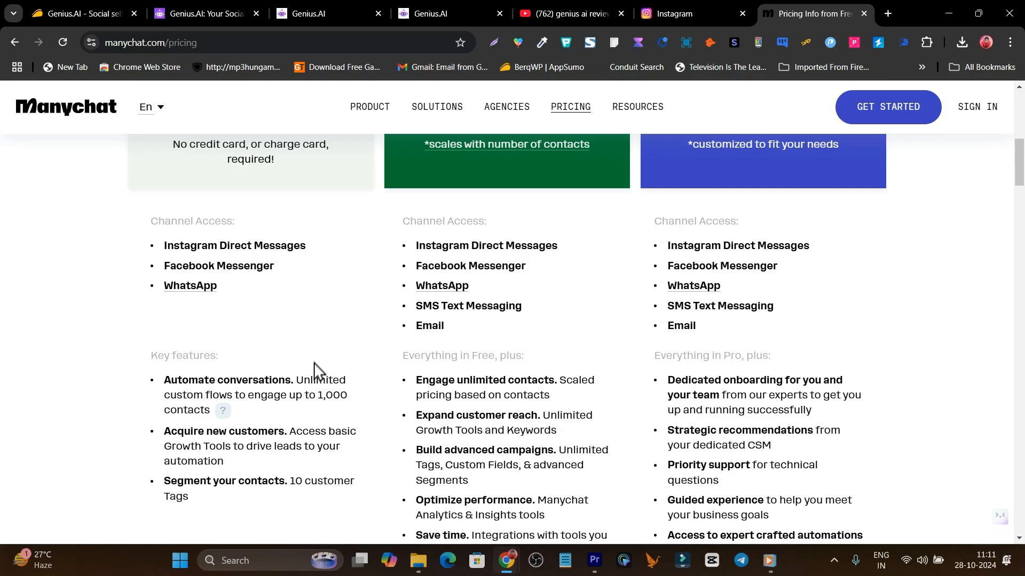
pyautogui.scroll(-3)
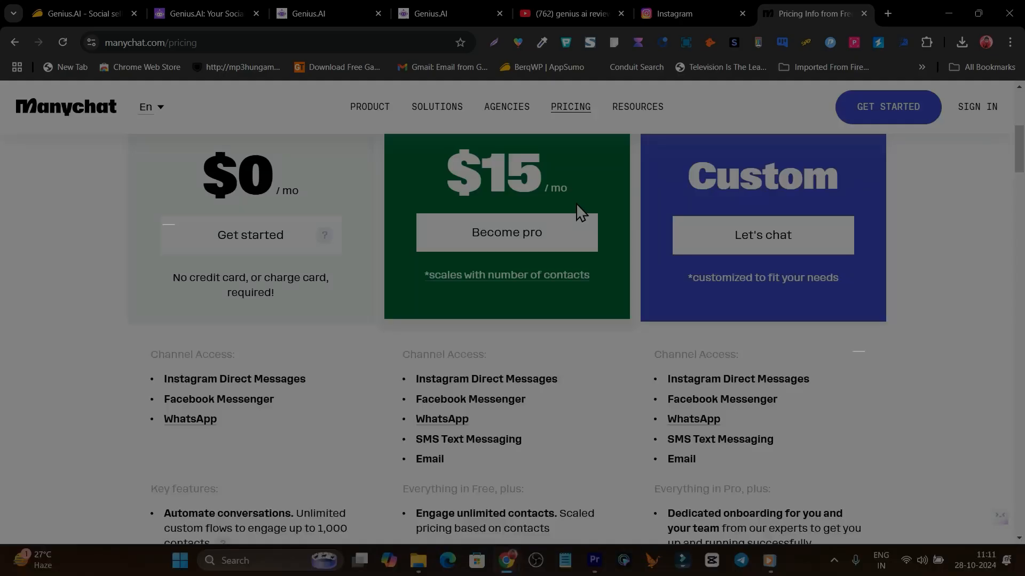
pyautogui.click(70, 12)
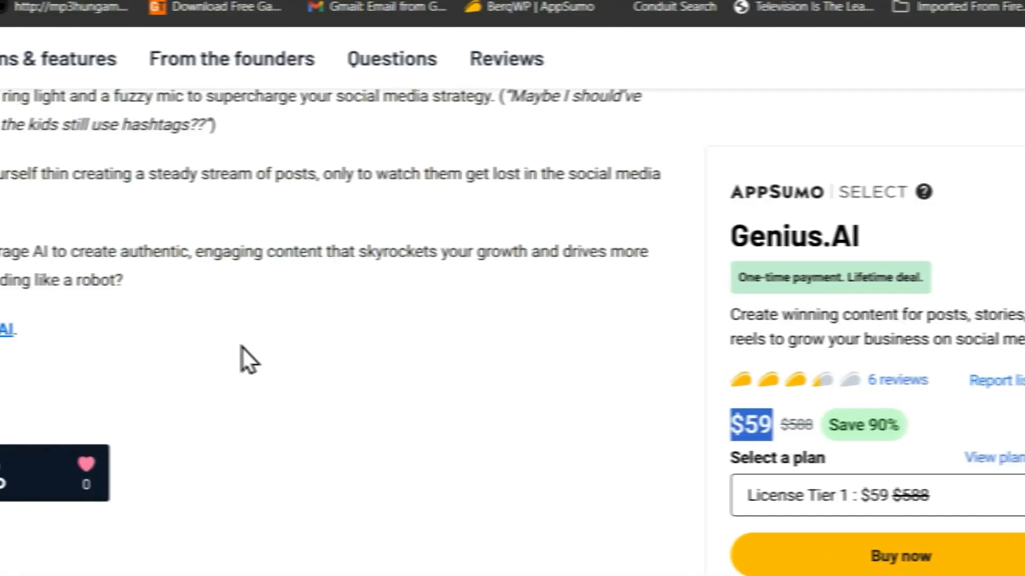
# Step: Check the $59 lifetime Genius.AI deal terms on AppSumo and go to the My Social dashboard
pyautogui.click(254, 153)
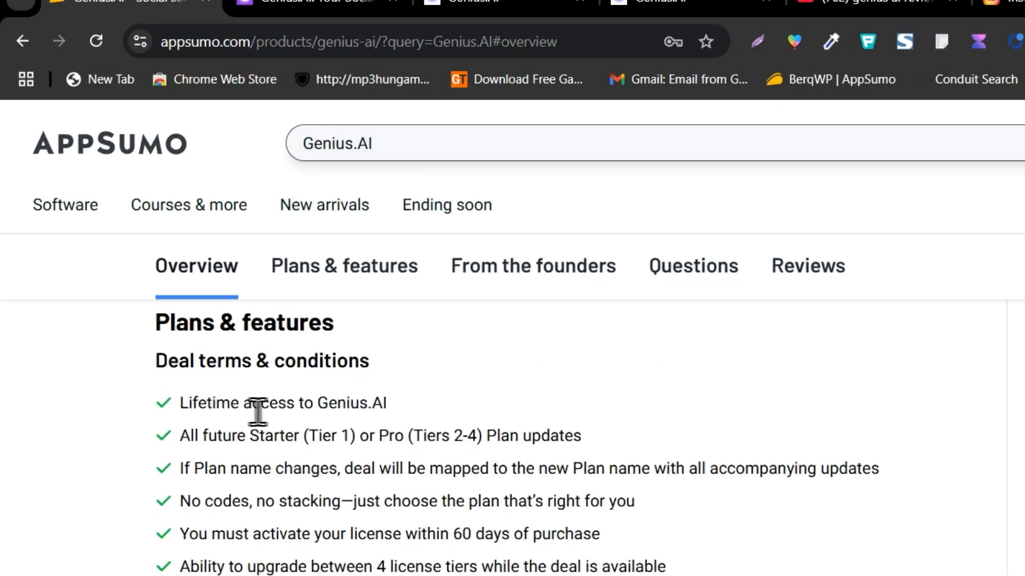
pyautogui.click(342, 266)
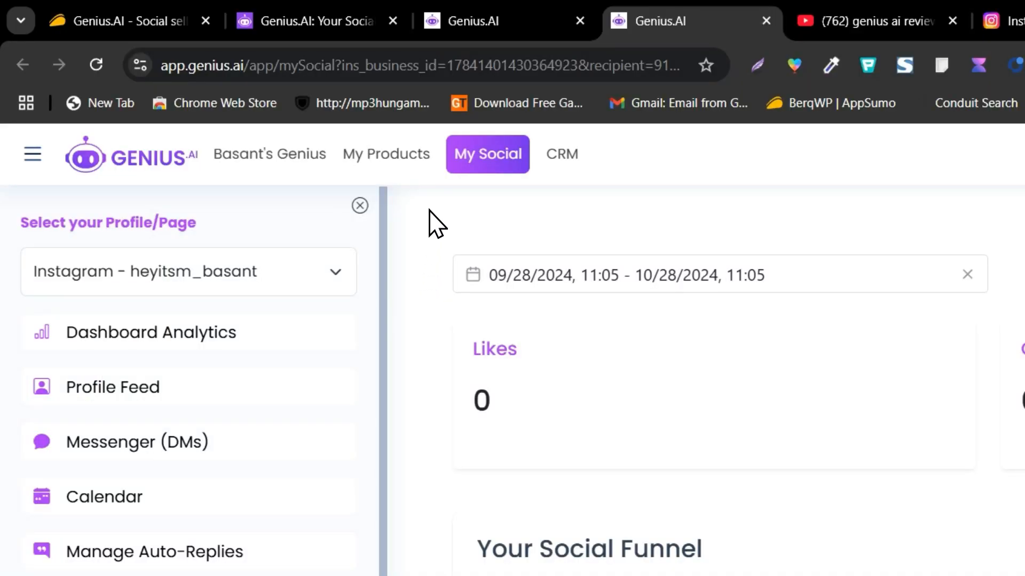
# Step: Show the Instagram profile's likes, comments and latest engagements in My Social, then its profile page
pyautogui.click(503, 20)
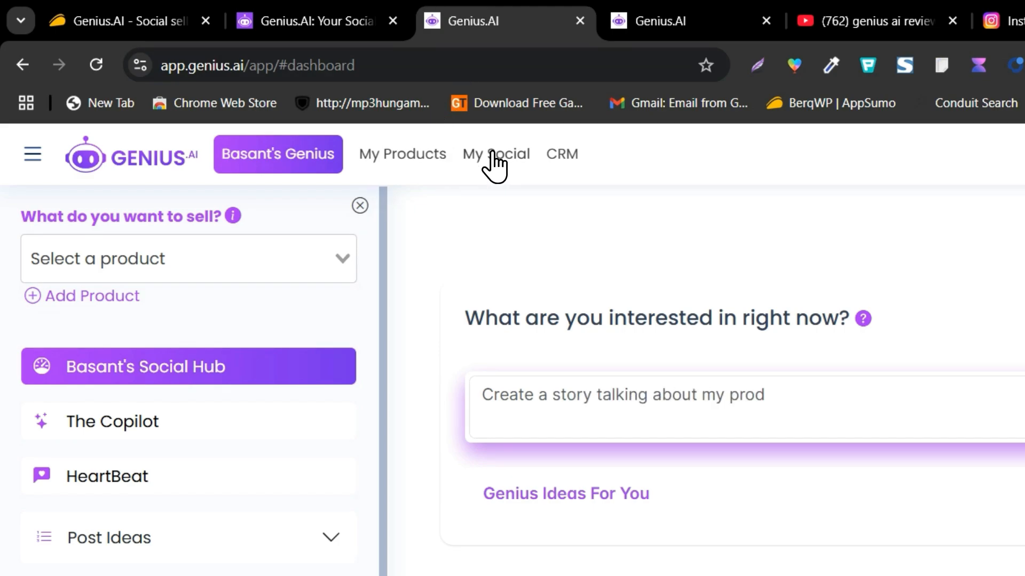
pyautogui.click(495, 154)
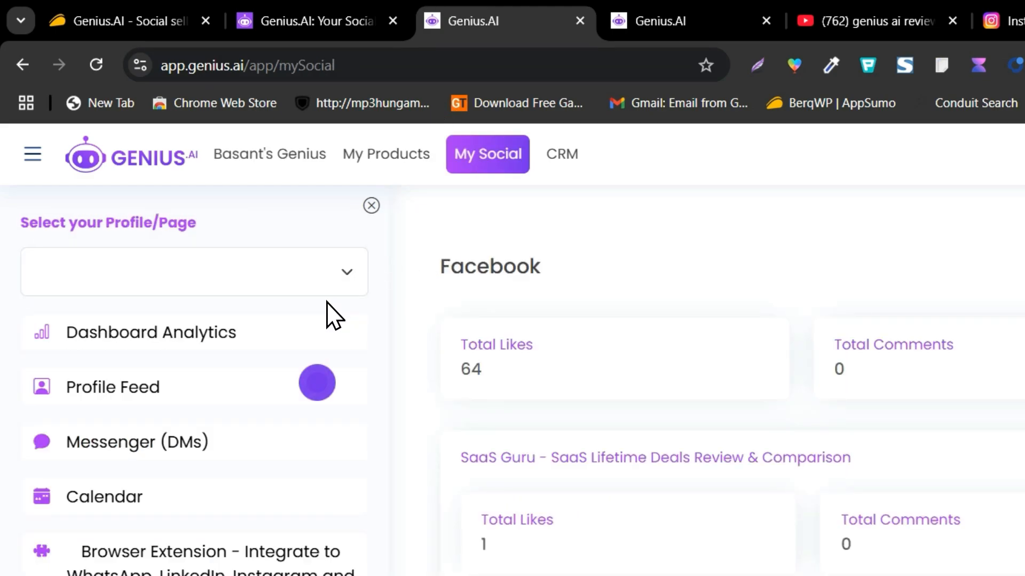
pyautogui.click(190, 272)
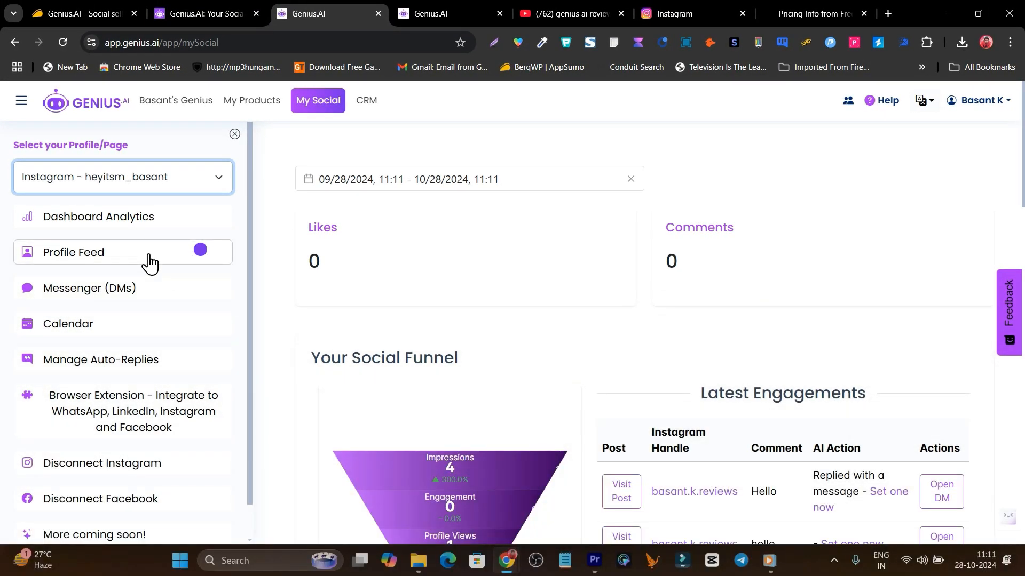
pyautogui.click(666, 13)
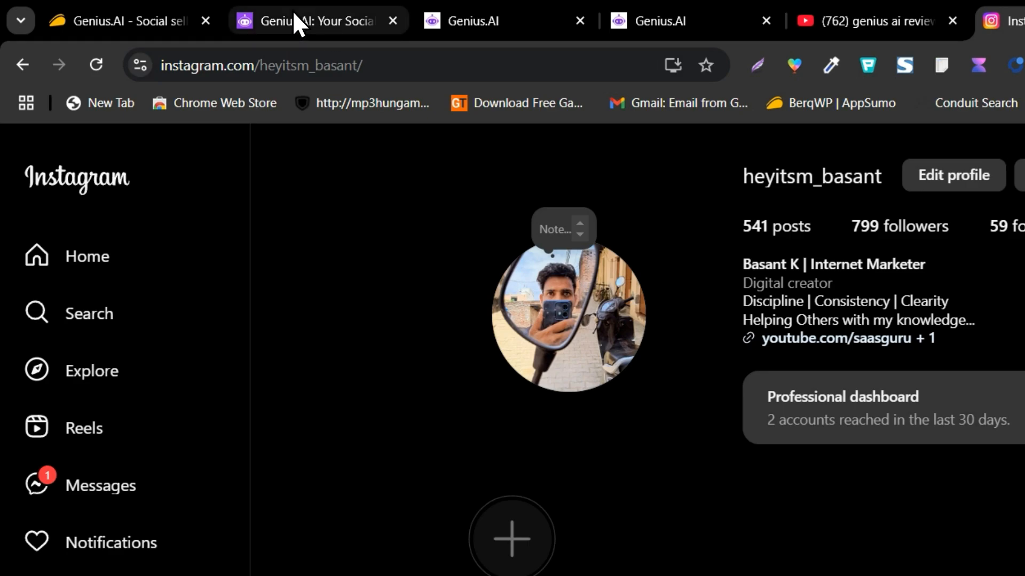
pyautogui.click(307, 20)
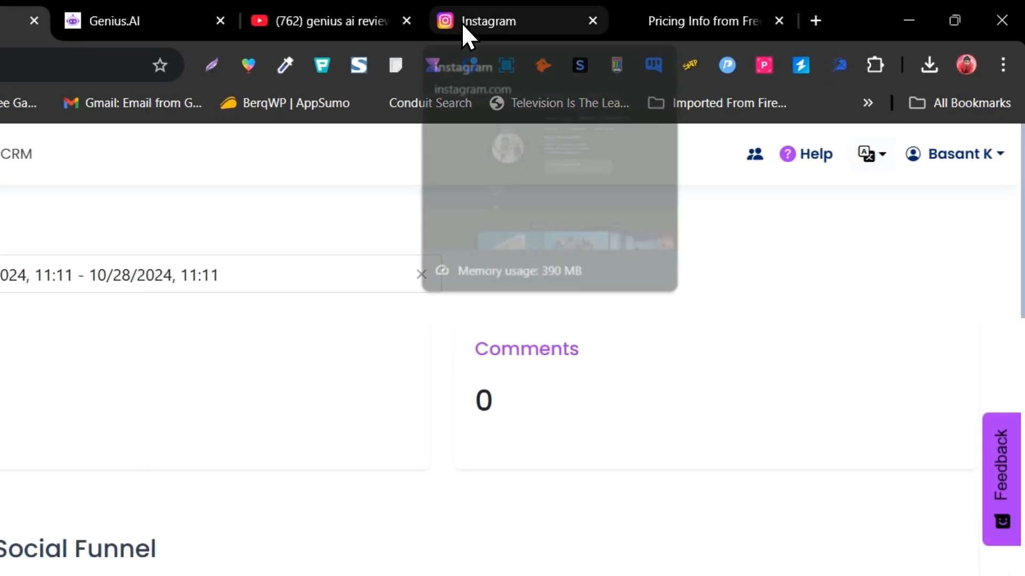
pyautogui.click(516, 21)
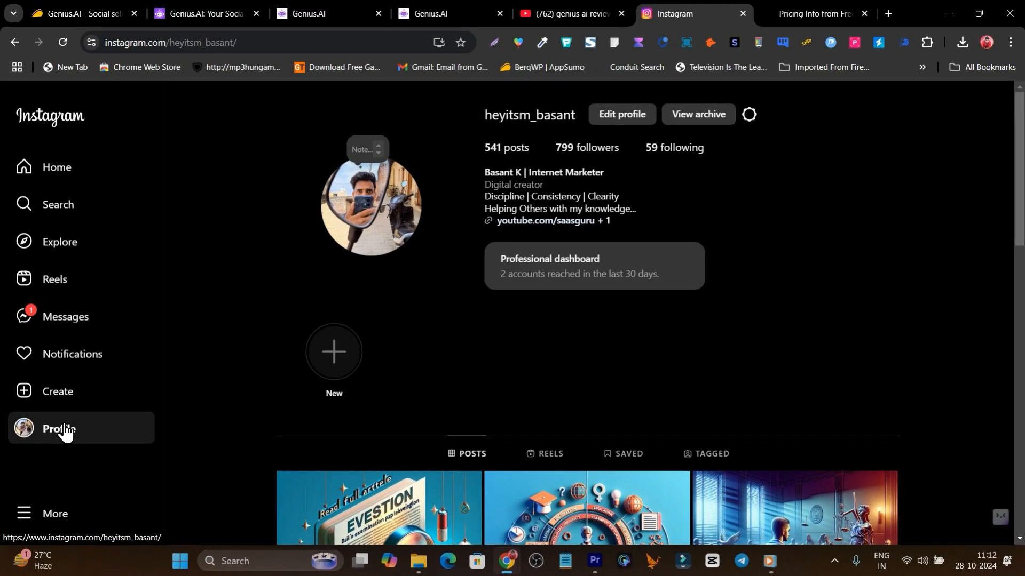
pyautogui.click(55, 513)
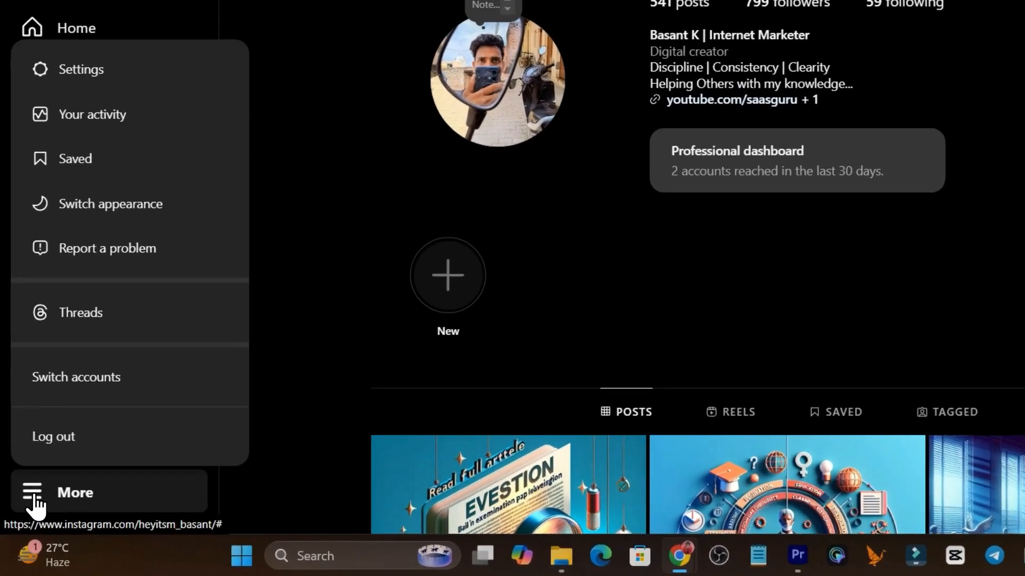
pyautogui.click(80, 70)
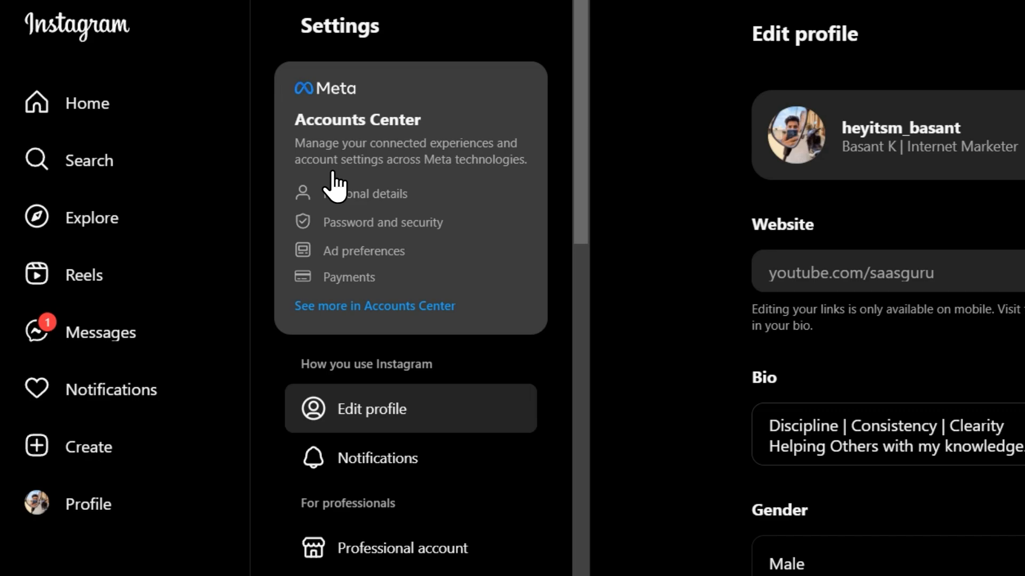
pyautogui.scroll(-3)
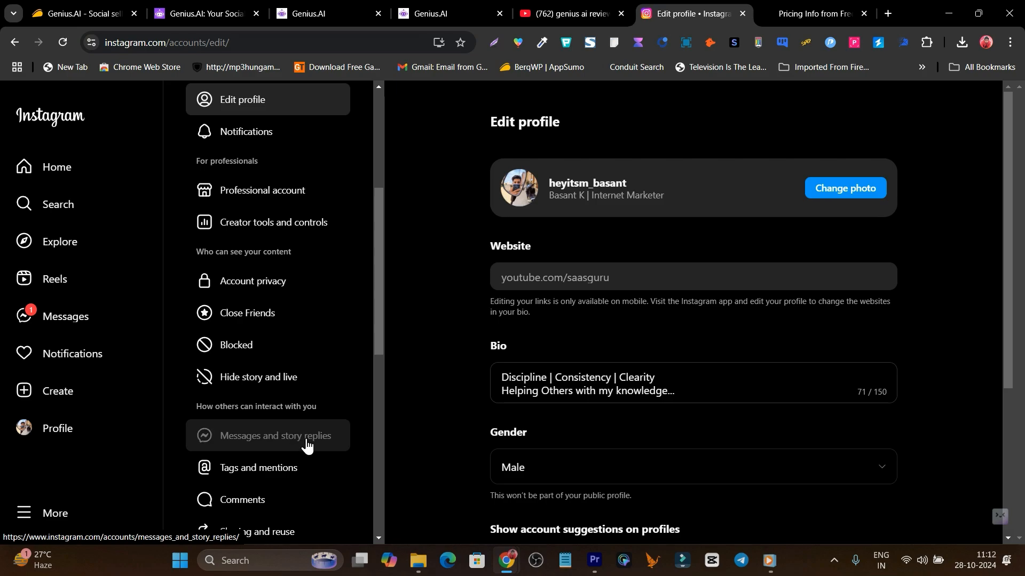
# Step: Show the Messages and story replies settings with message controls, story replies and activity status
pyautogui.click(281, 436)
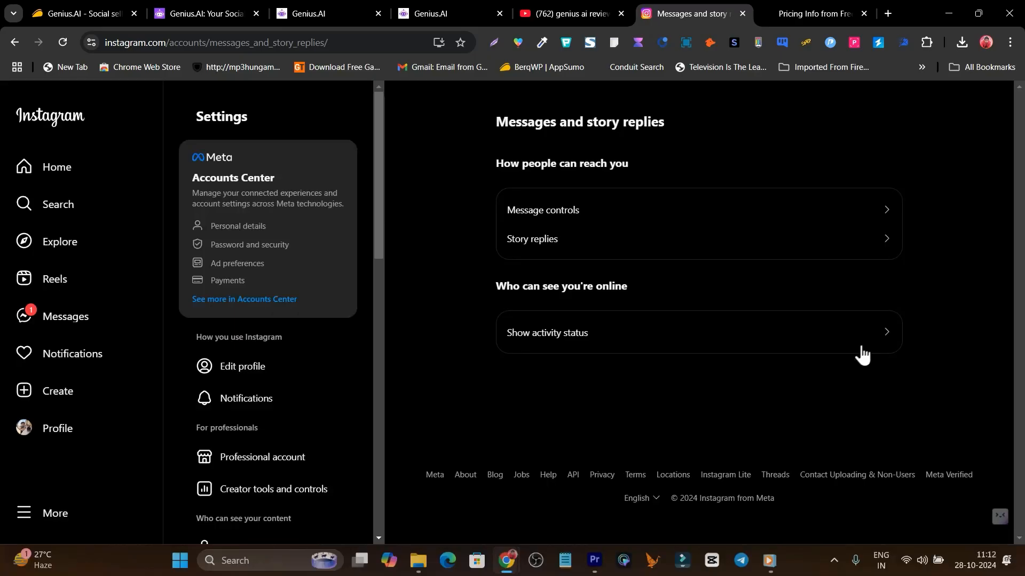
pyautogui.moveTo(351, 379)
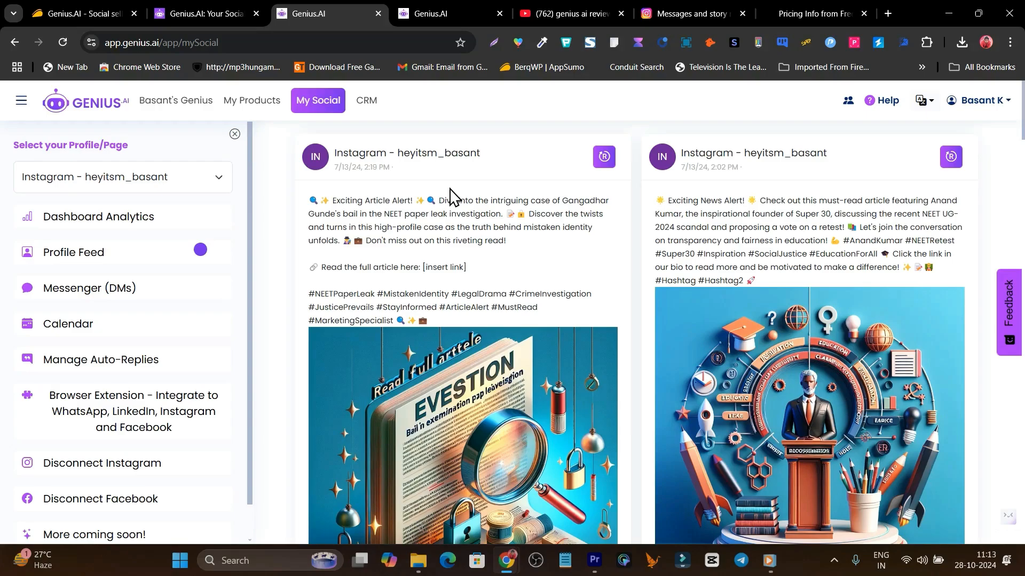
pyautogui.moveTo(417, 177)
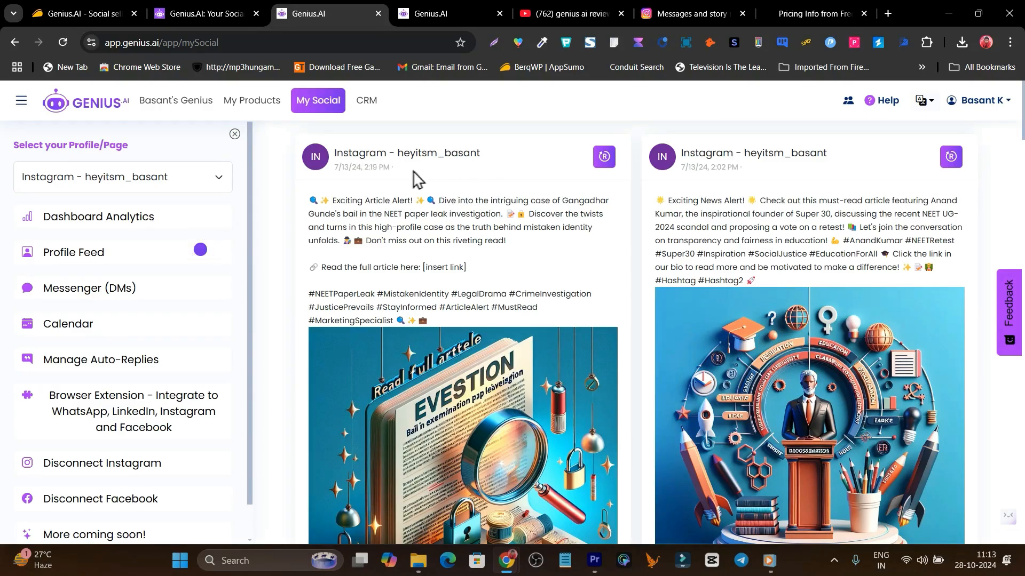
pyautogui.moveTo(597, 194)
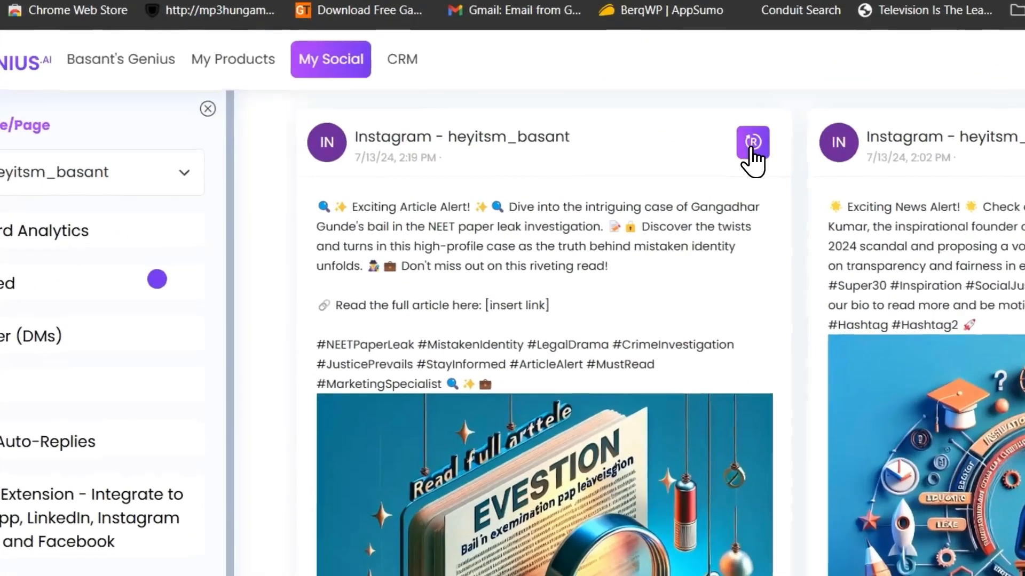
# Step: Add an auto-reply rule with trigger word 'Bassnt' and DM text 'welcome, hi this is your link ar ask'
pyautogui.click(48, 441)
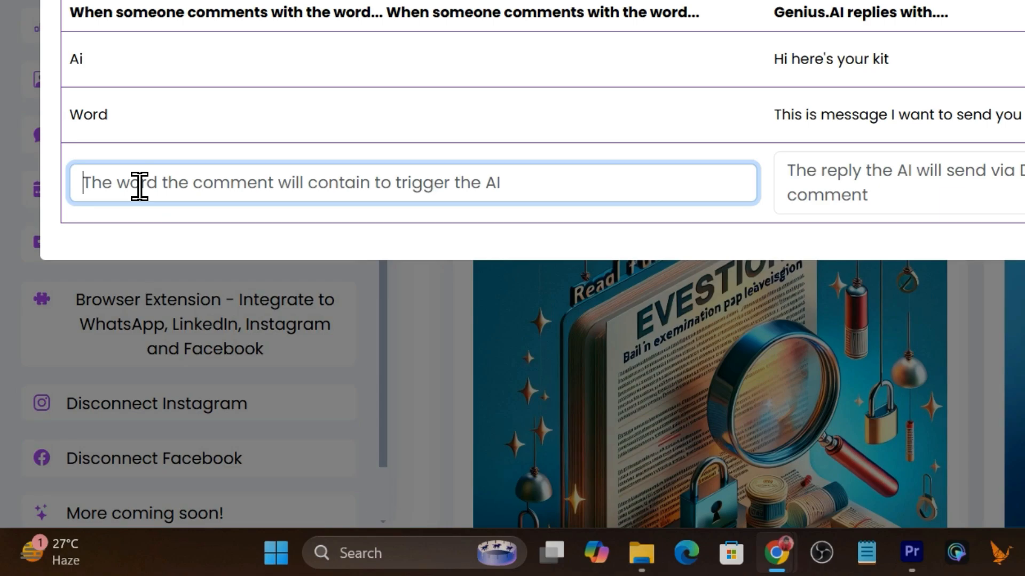
pyautogui.write('Bass')
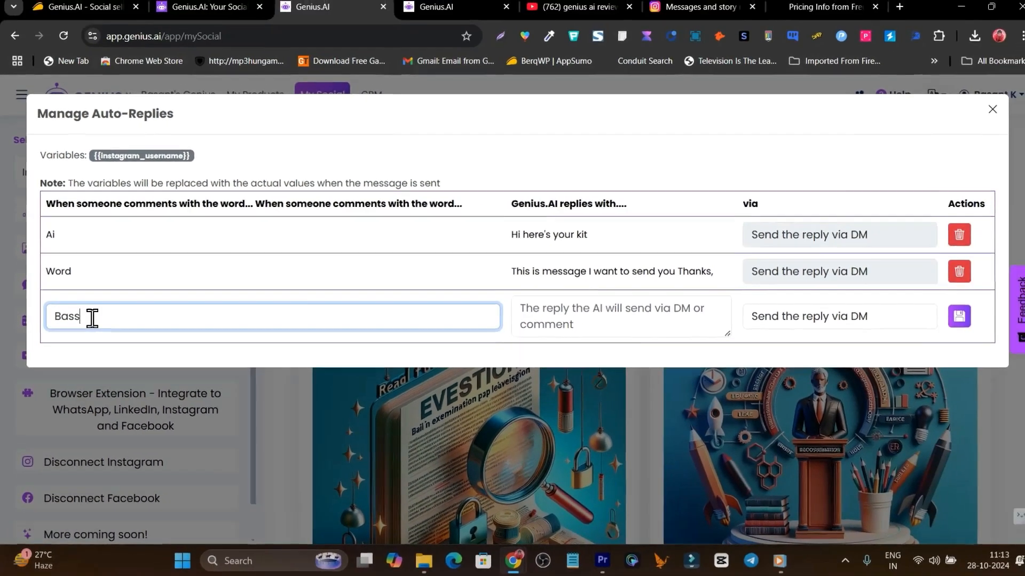
pyautogui.write('nt')
pyautogui.click(620, 316)
pyautogui.write('Message')
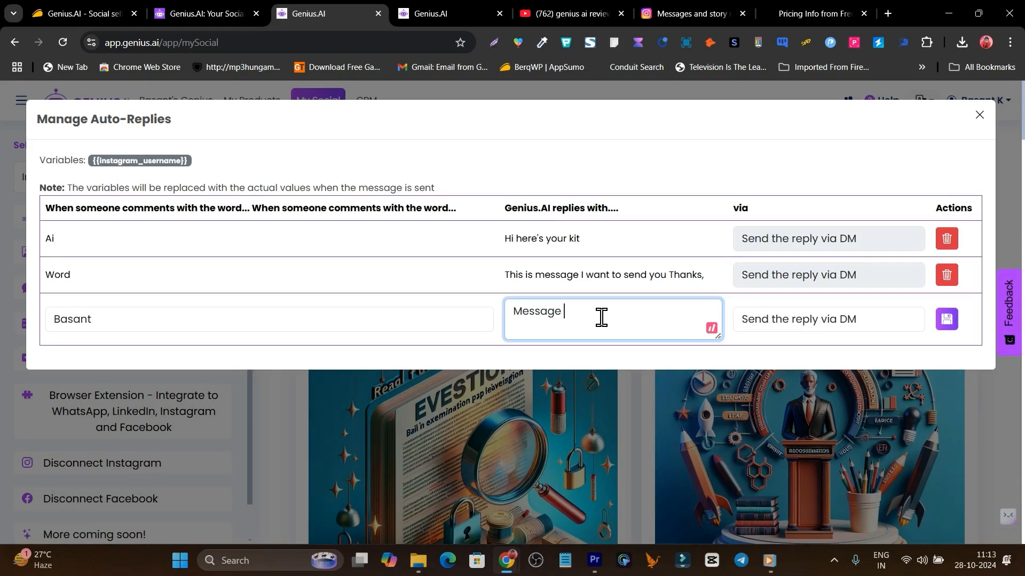
pyautogui.write('welcome,')
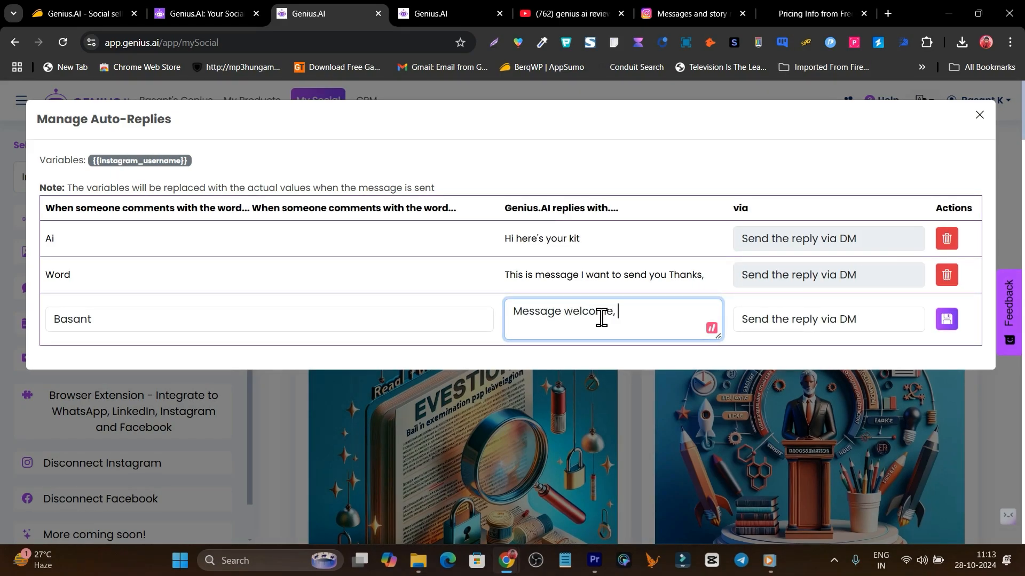
pyautogui.write('hi this is')
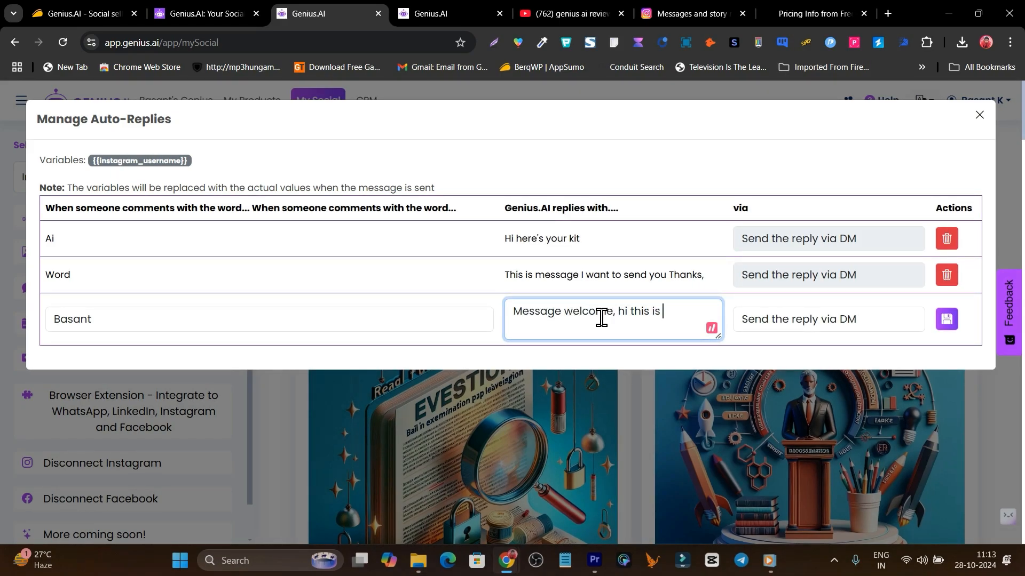
pyautogui.write('your link a')
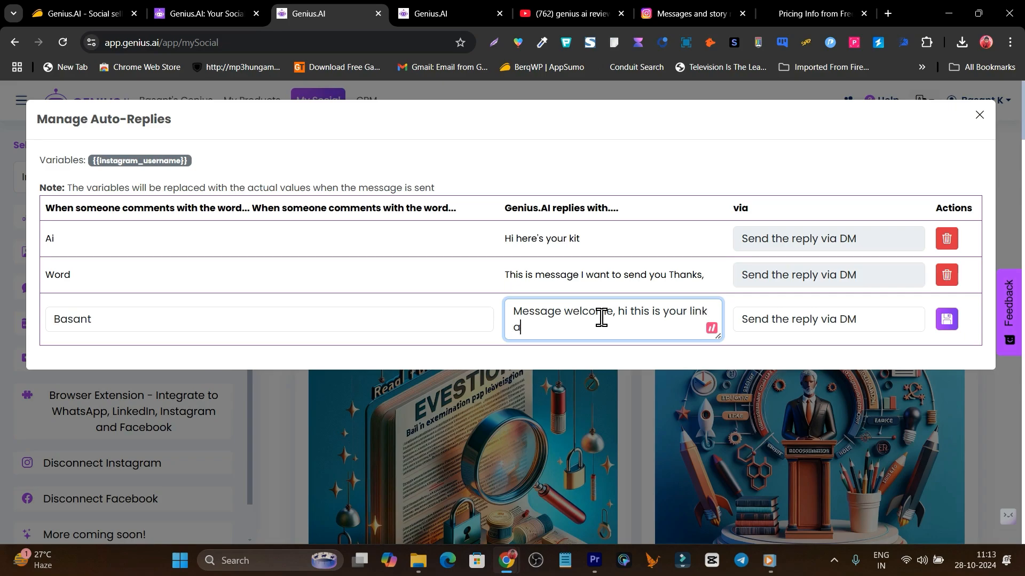
pyautogui.write('r ask')
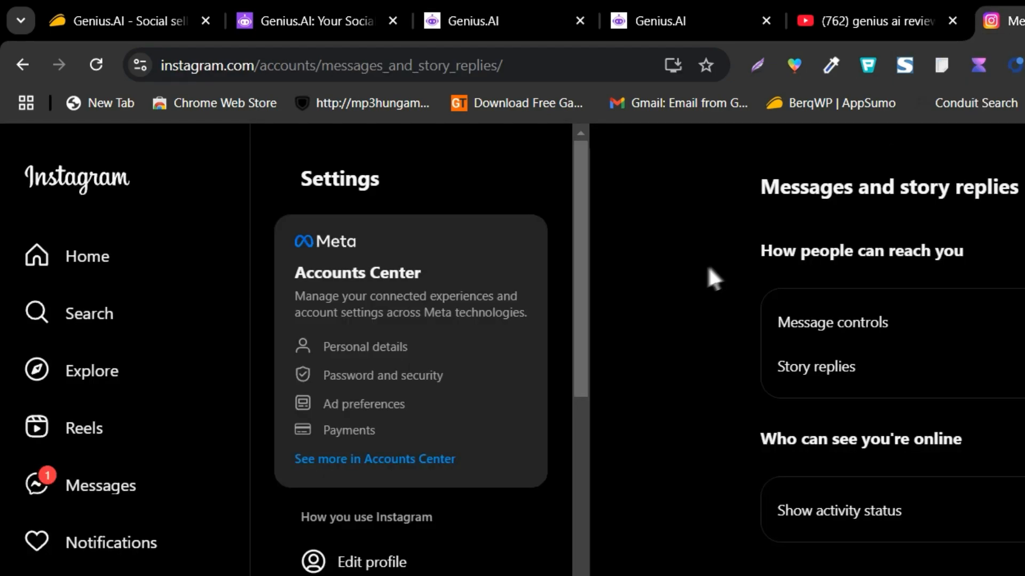
# Step: Switch to the basant.k.reviews account and search for the connected profile 'Basant'
pyautogui.click(88, 255)
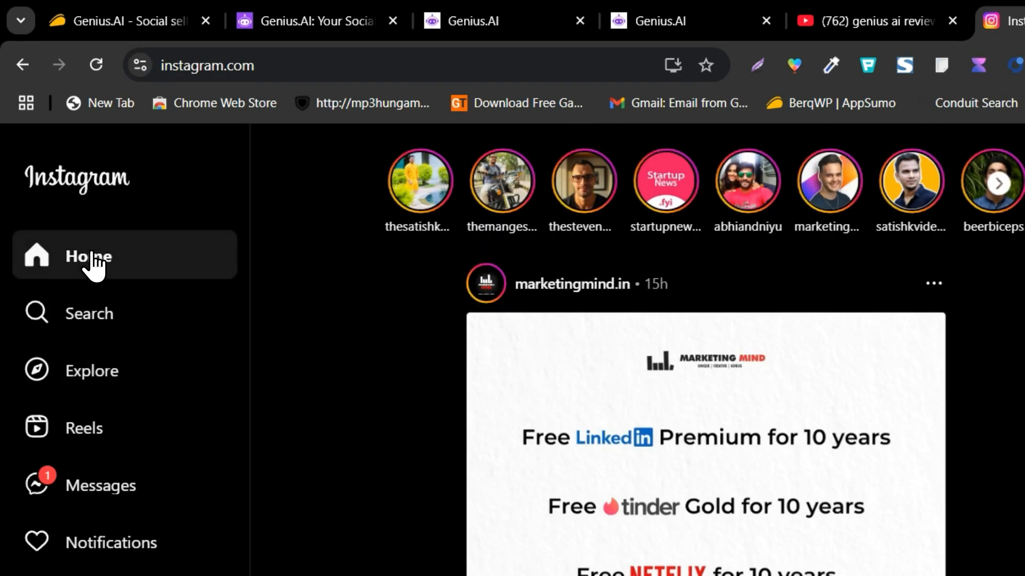
pyautogui.scroll(-3)
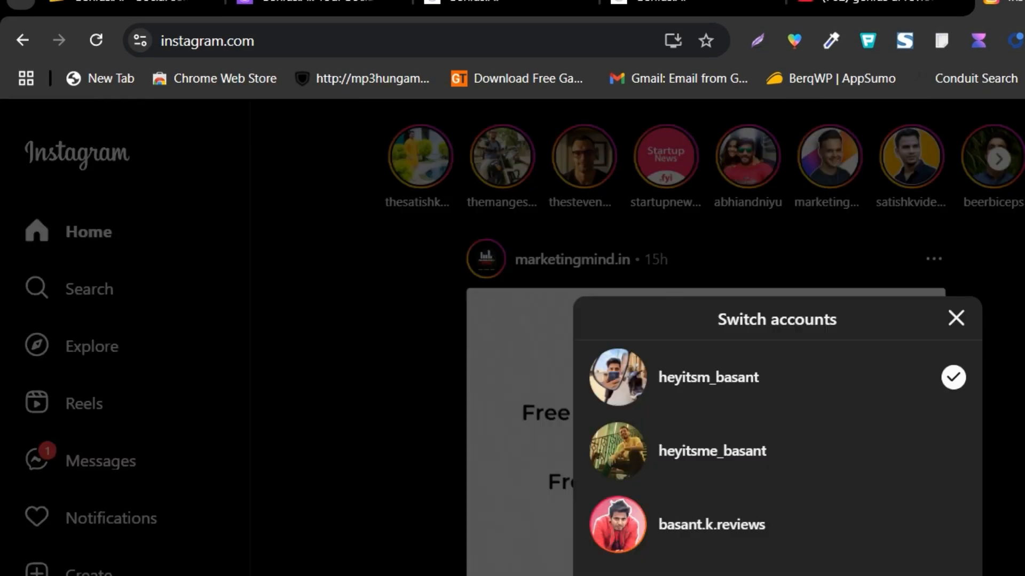
pyautogui.click(711, 524)
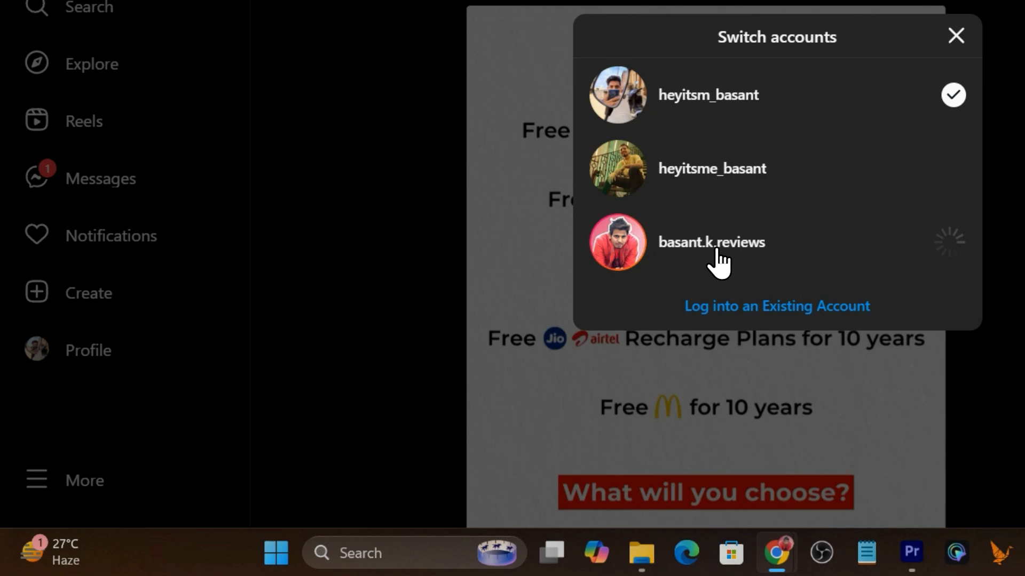
pyautogui.click(711, 242)
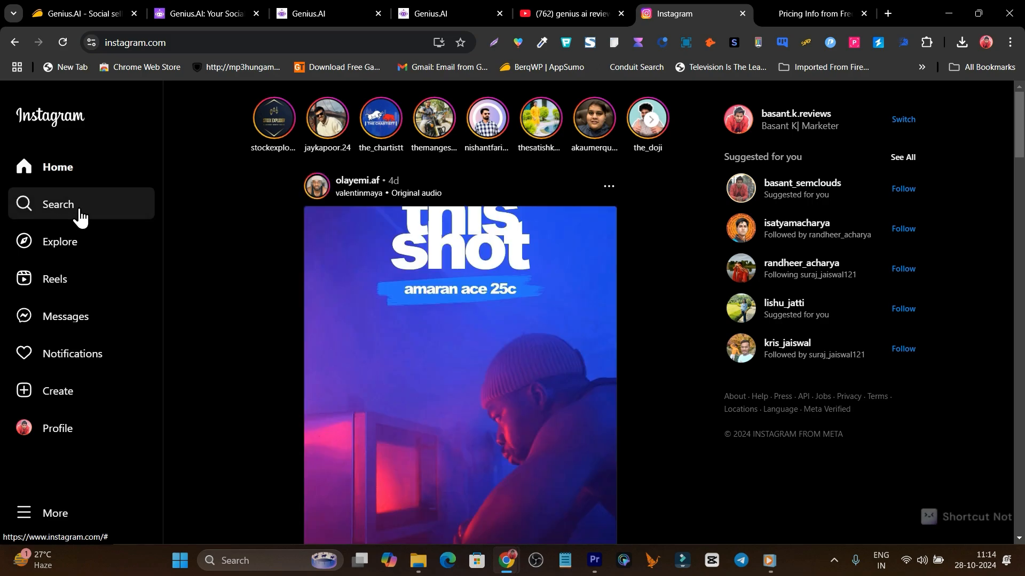
pyautogui.click(58, 205)
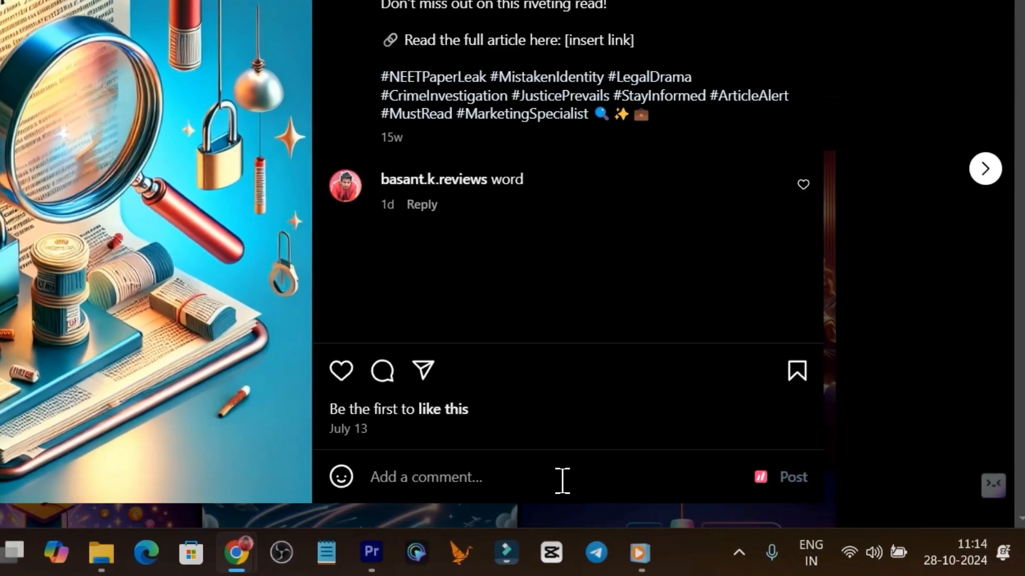
pyautogui.write('Basant')
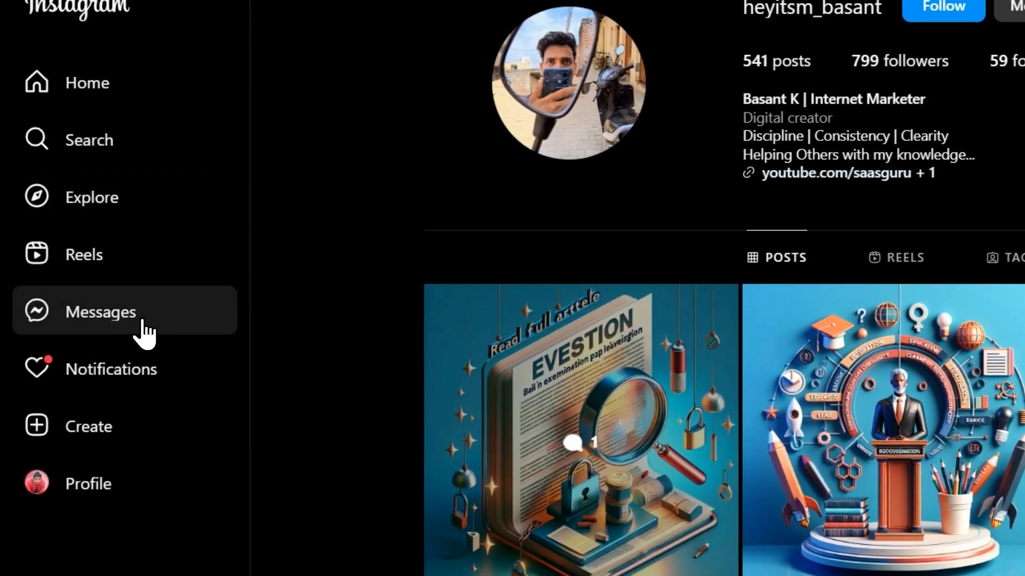
# Step: Confirm the inbox holds the 'Message welcome, hi this is your link' DM matching the Genius.AI rule
pyautogui.click(101, 311)
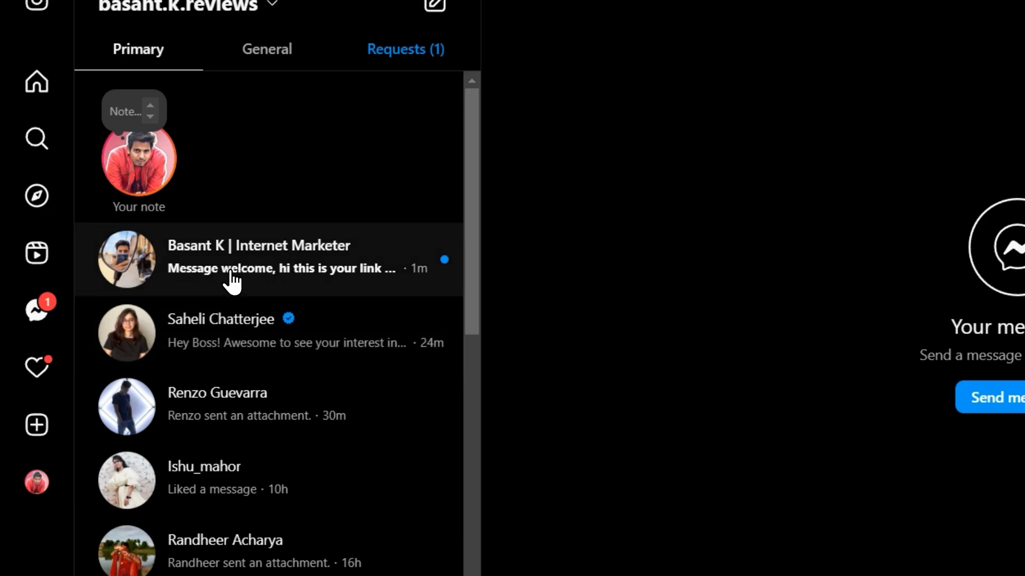
pyautogui.click(258, 259)
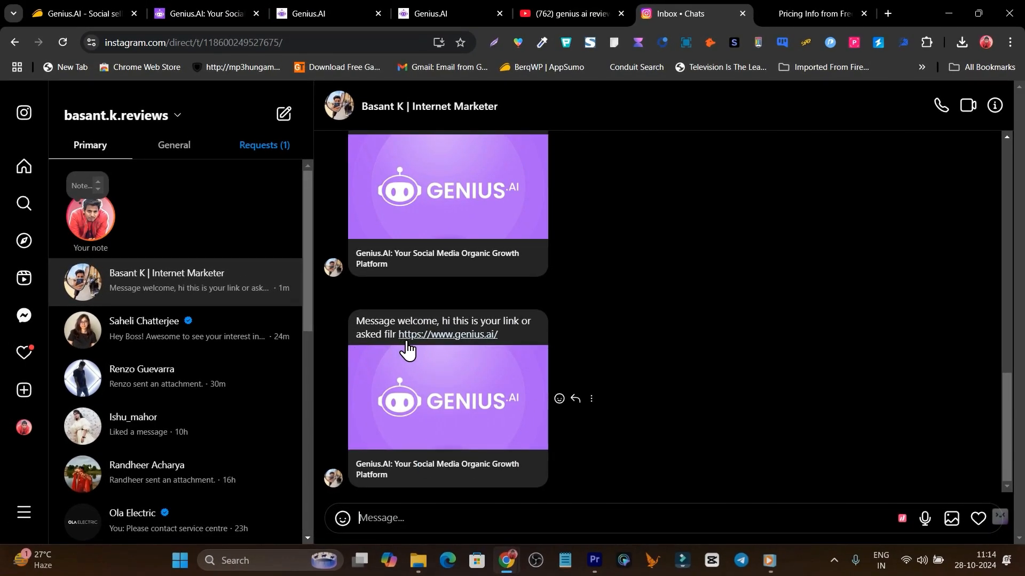
pyautogui.moveTo(429, 433)
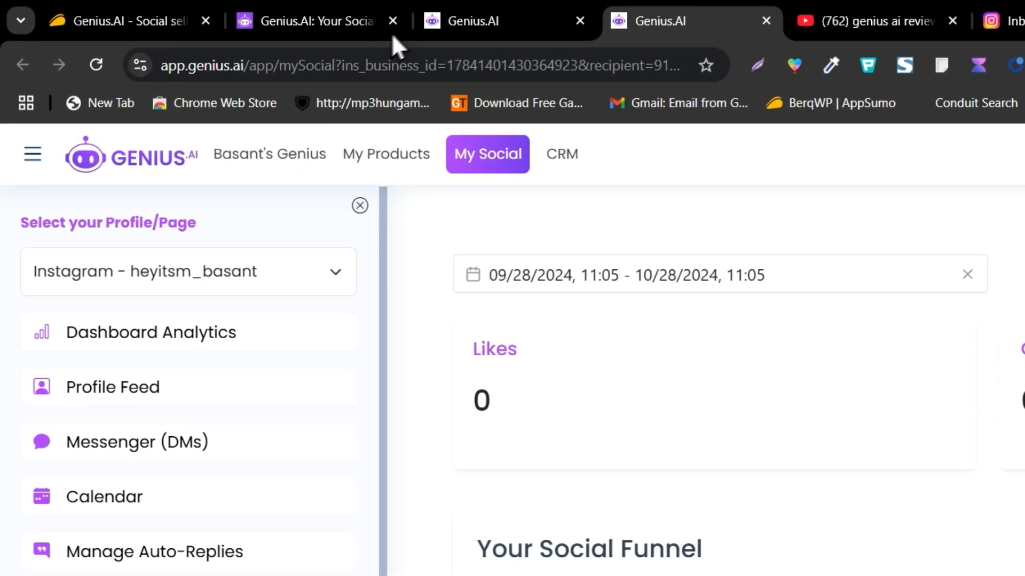
pyautogui.click(154, 551)
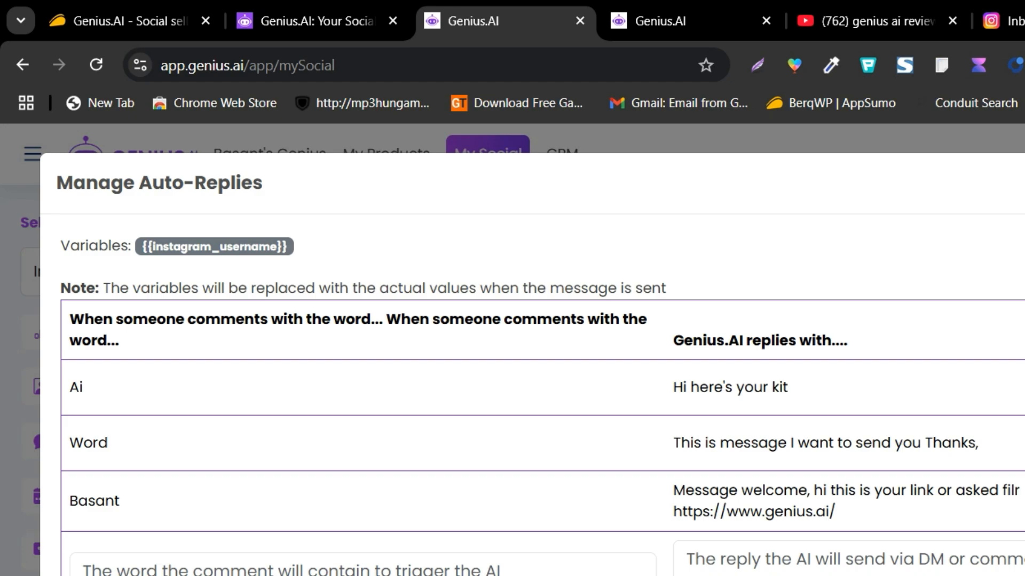
pyautogui.click(360, 183)
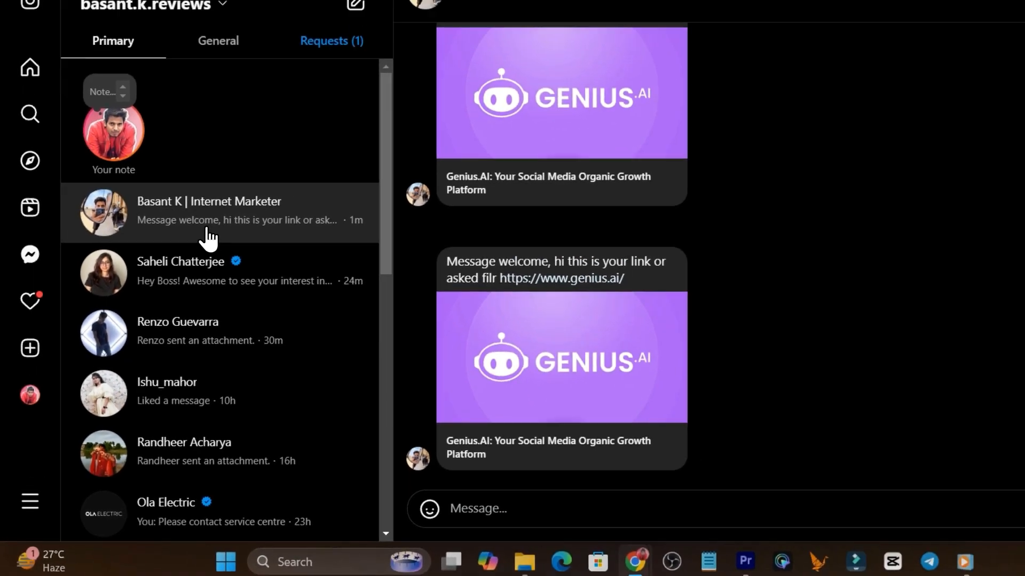
pyautogui.click(29, 501)
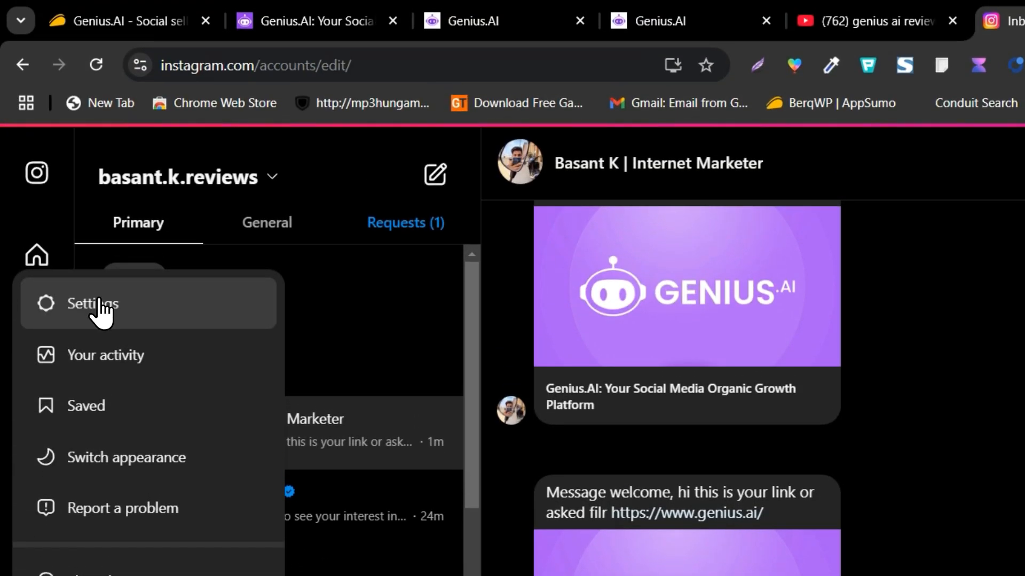
pyautogui.click(92, 304)
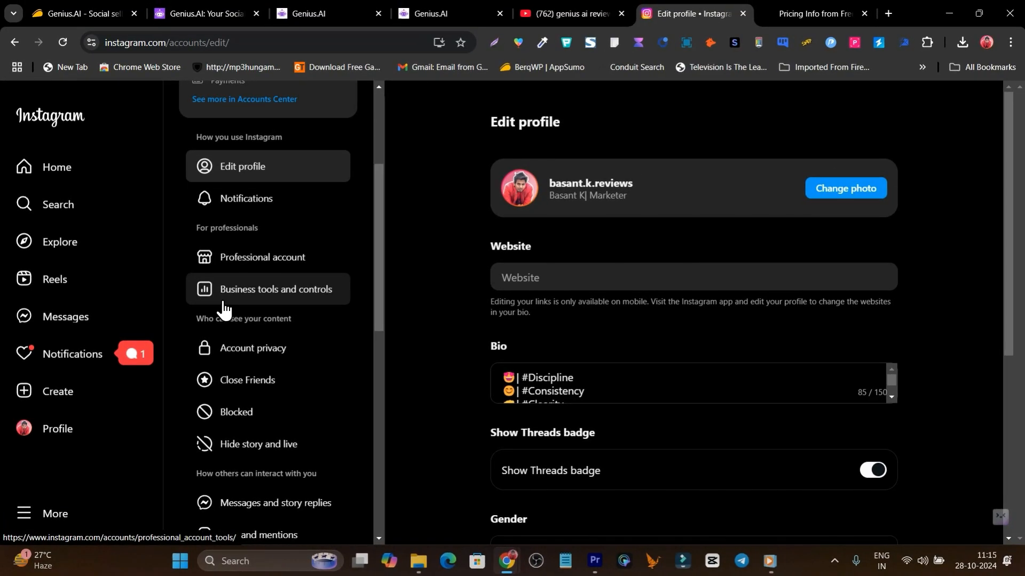
pyautogui.moveTo(299, 304)
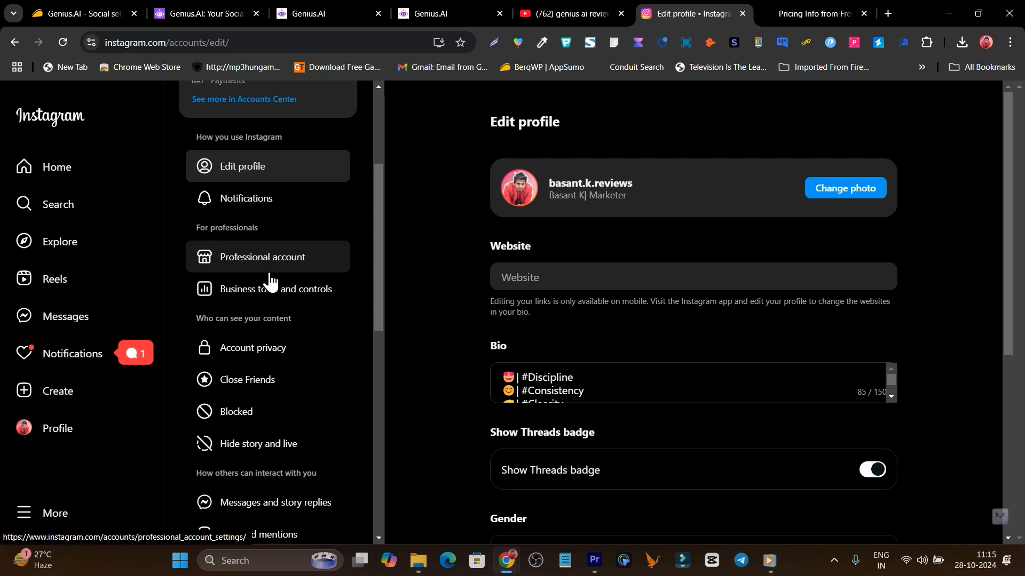
pyautogui.moveTo(320, 274)
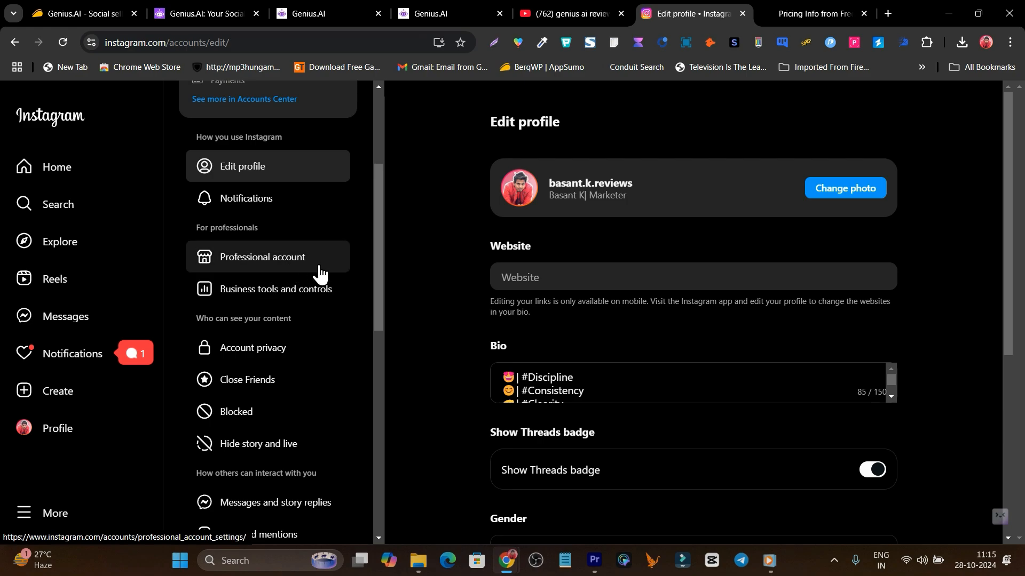
pyautogui.scroll(-3)
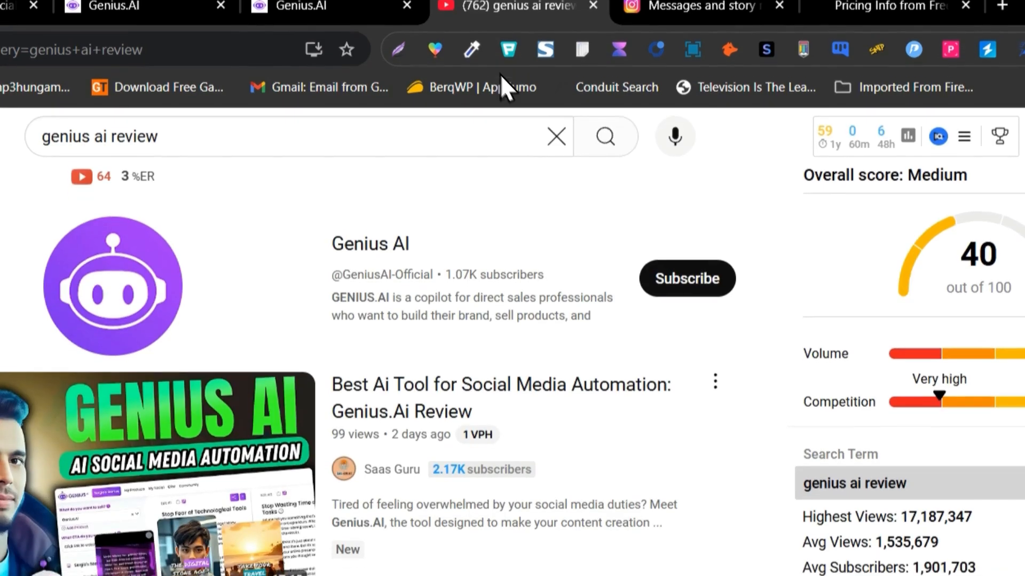
# Step: Return to the YouTube 'genius ai review' results and browse the keyword score and competition
pyautogui.scroll(-3)
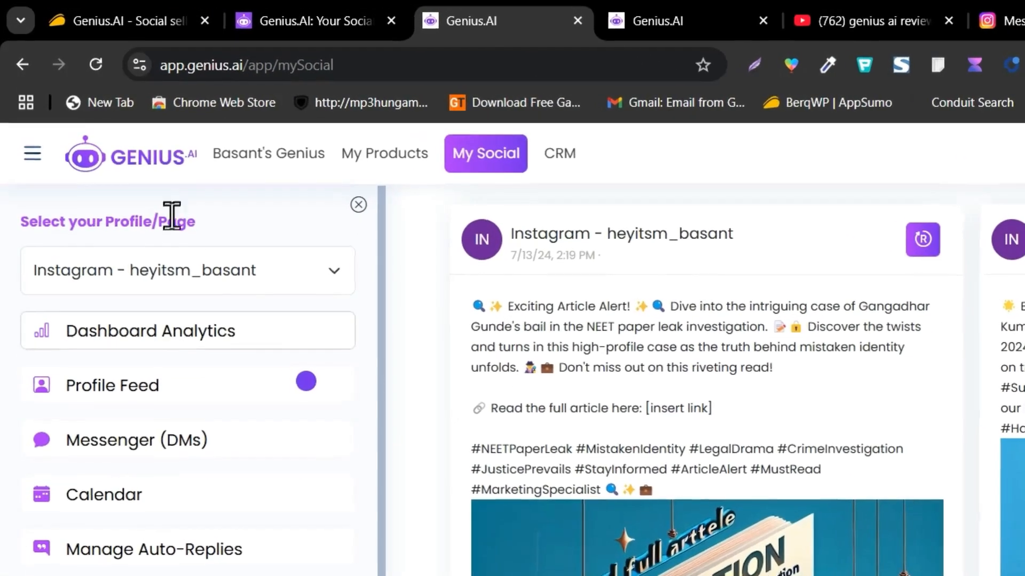
pyautogui.click(383, 153)
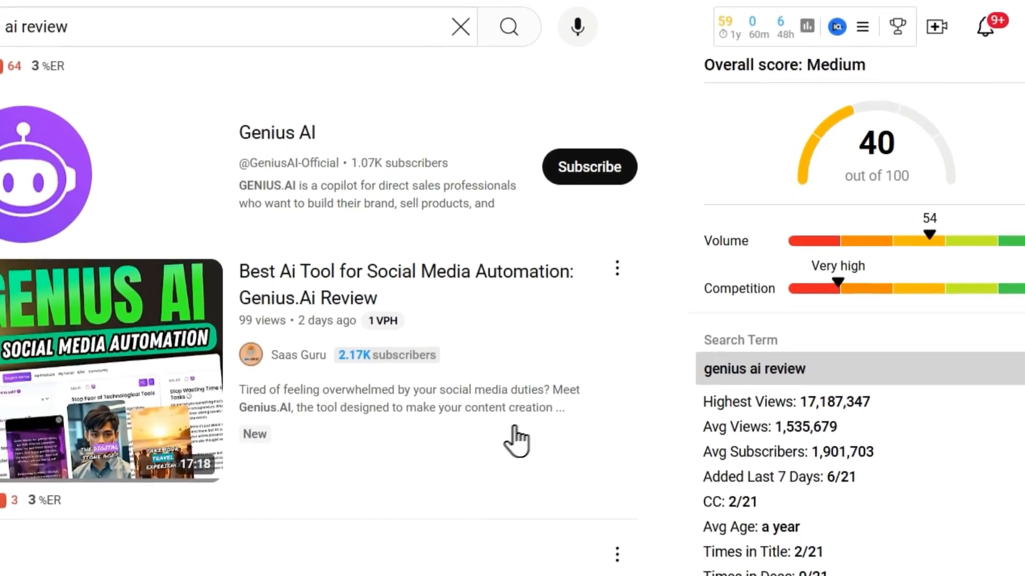
pyautogui.scroll(-3)
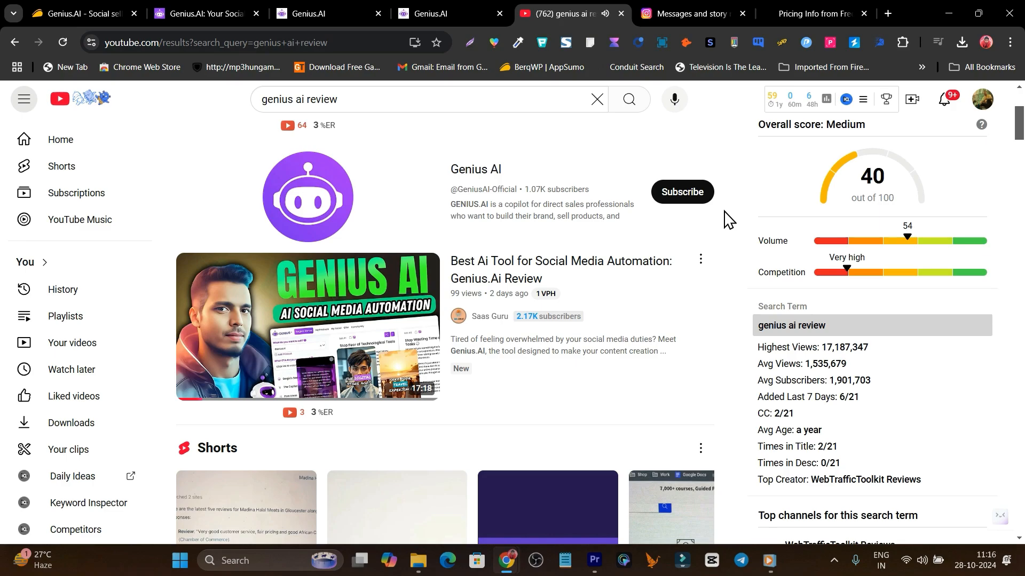
pyautogui.moveTo(689, 131)
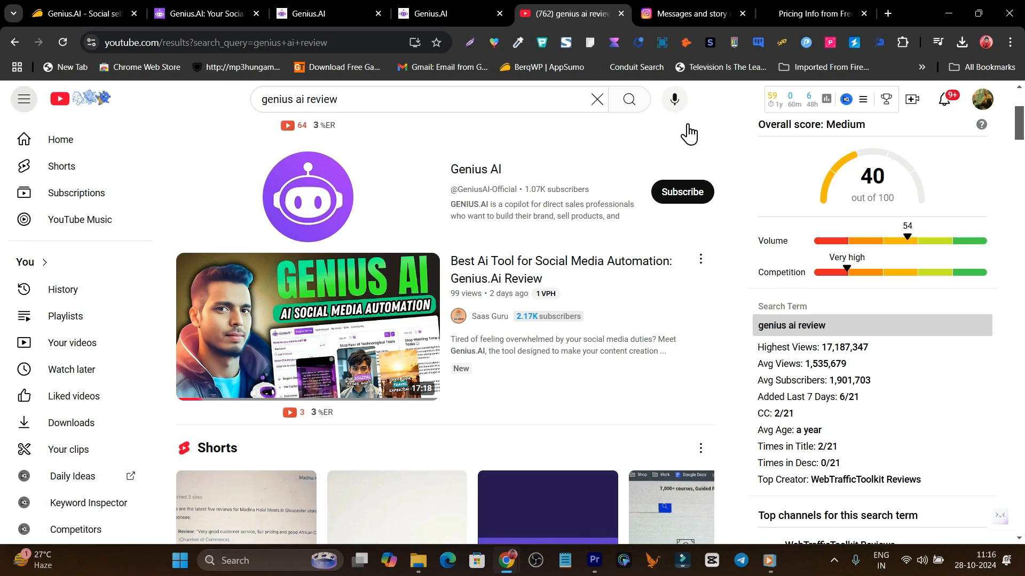